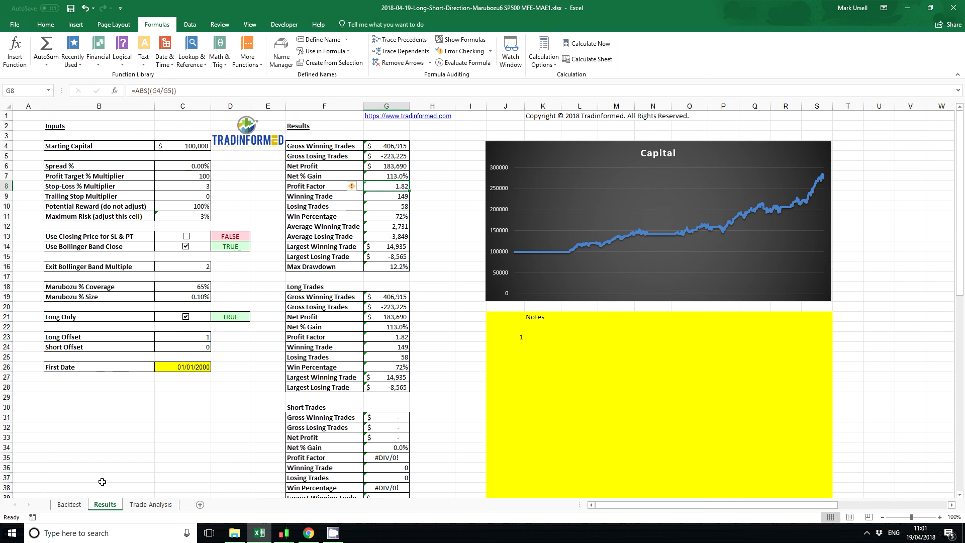
Step: Switch to the Backtest sheet showing the Long Trades MFE and MAE columns
left_click(68, 503)
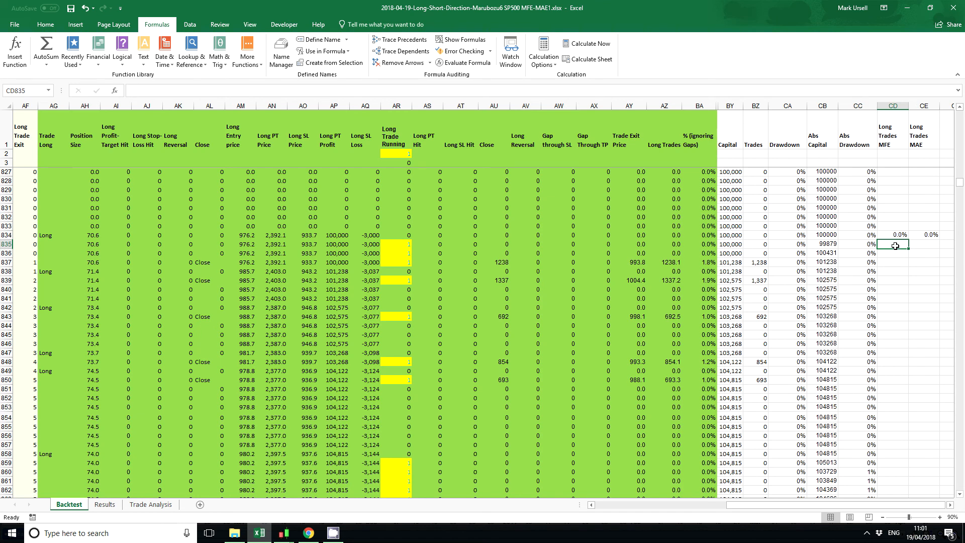
mouse_move(895, 245)
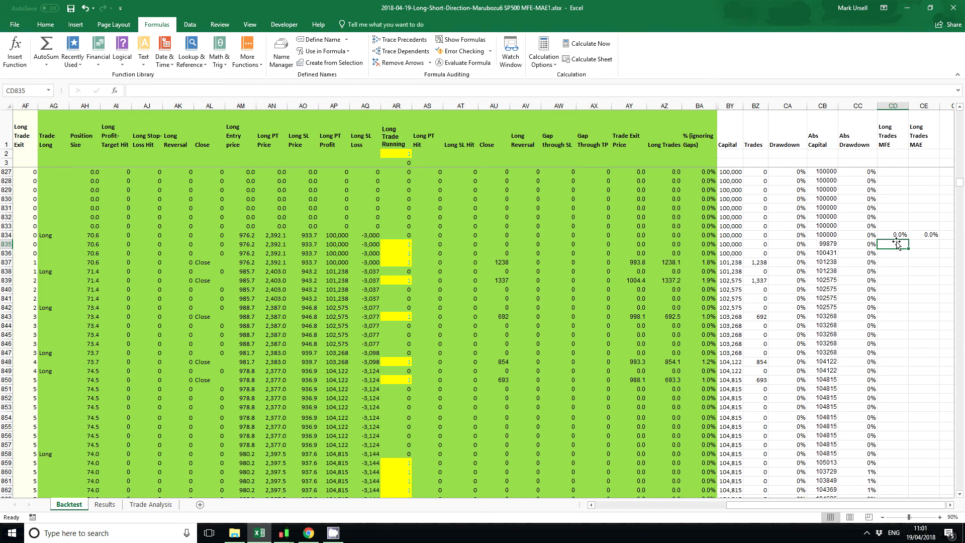
Step: Begin the MFE formula in CD835 testing whether Long Trade Running AR835 is above 0
type("=")
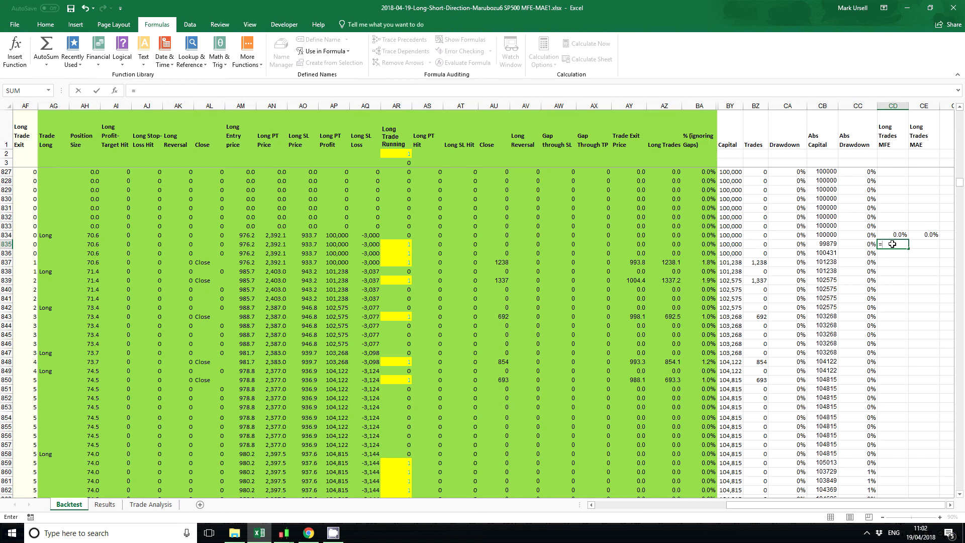
type("if")
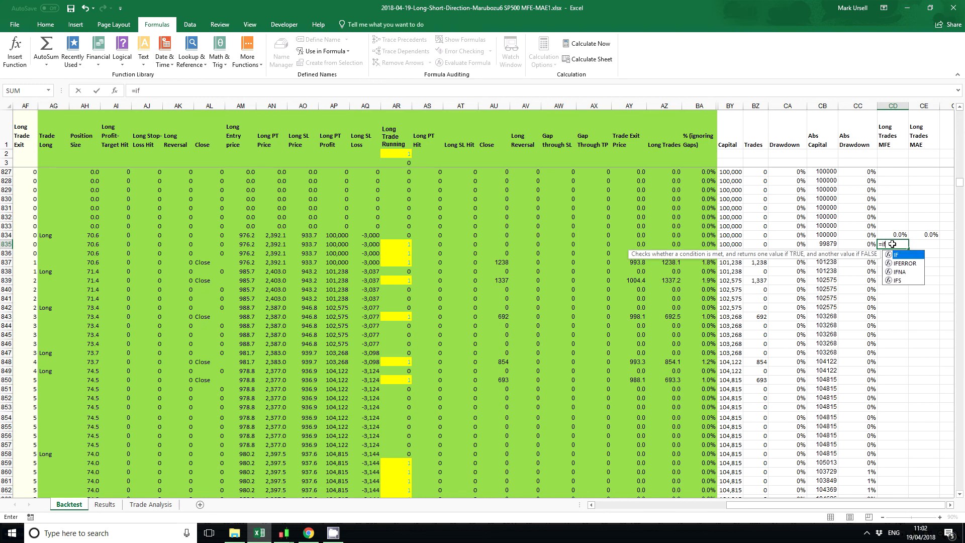
type("(")
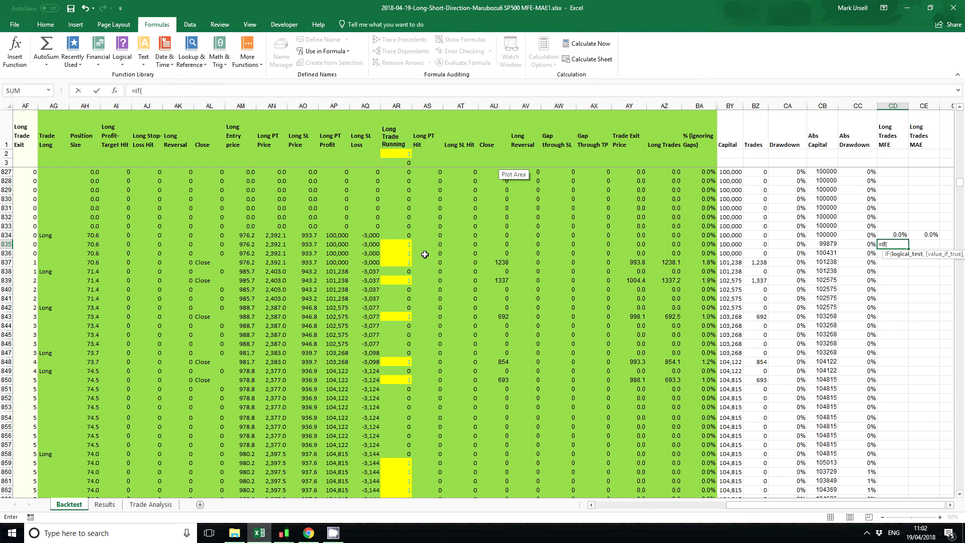
left_click(396, 243)
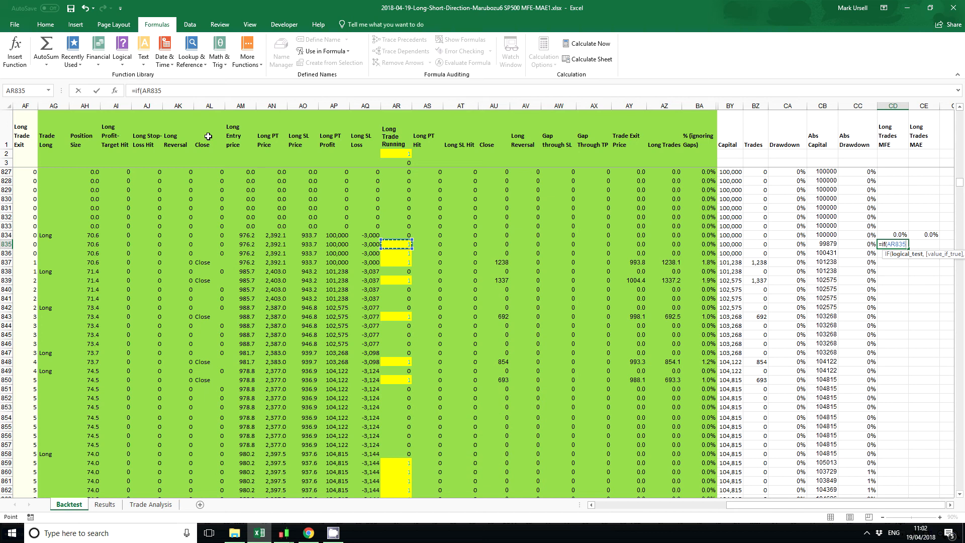
mouse_move(404, 254)
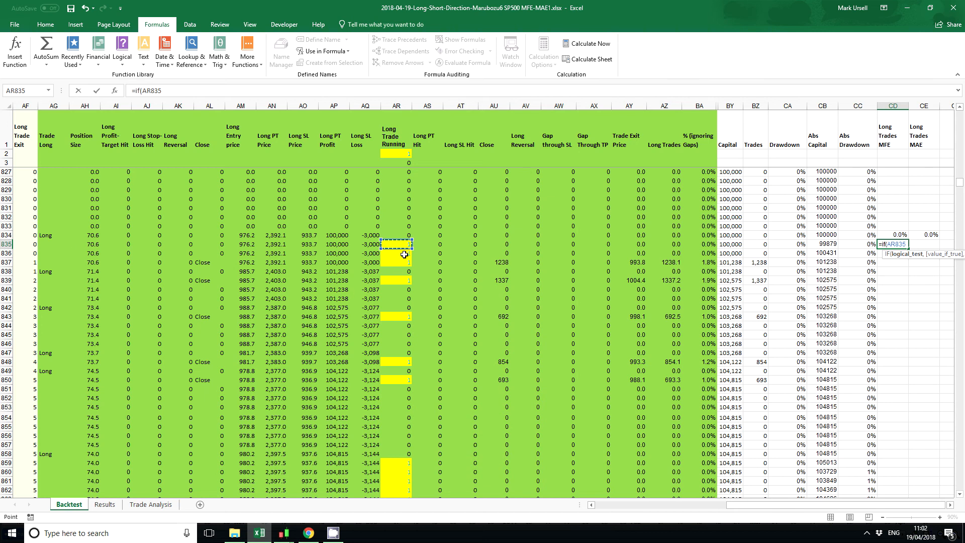
mouse_move(394, 250)
type(">")
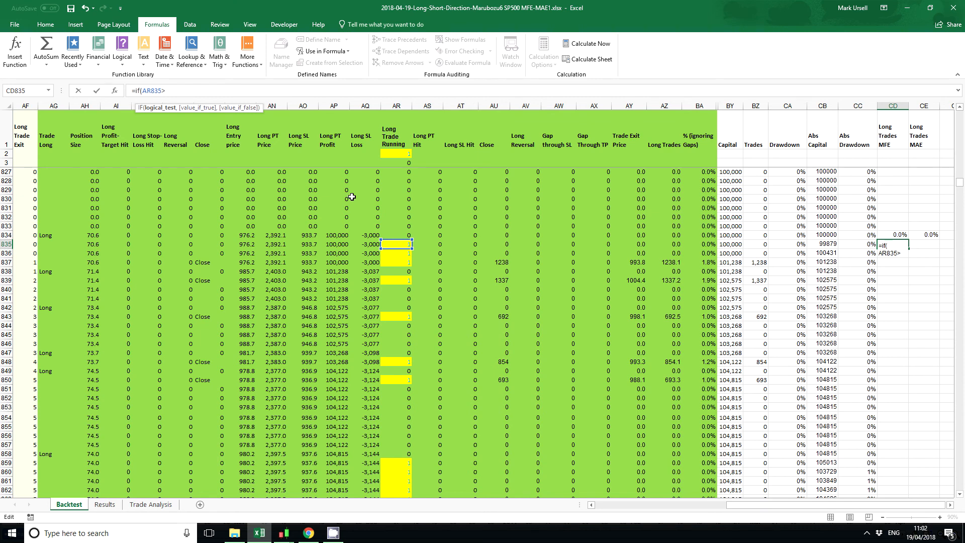
mouse_move(405, 297)
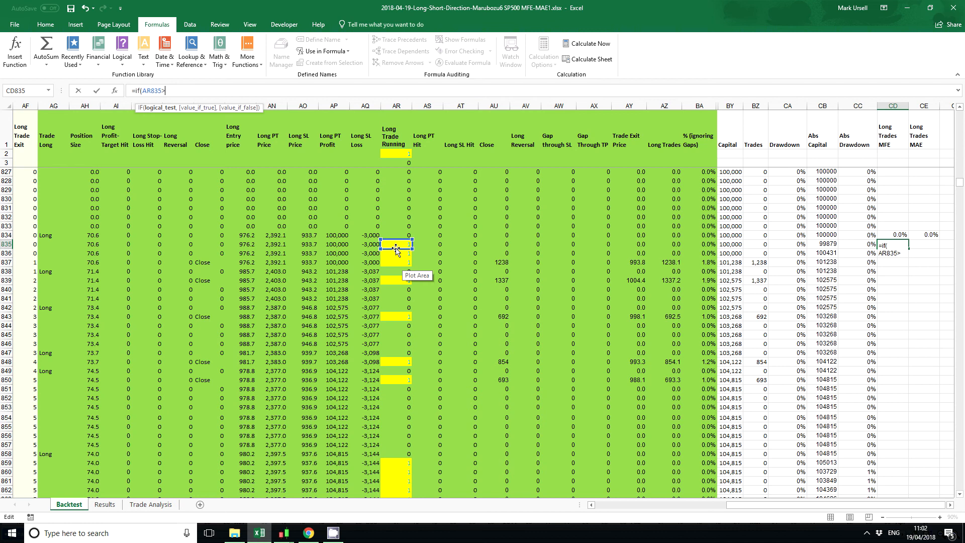
type(">0")
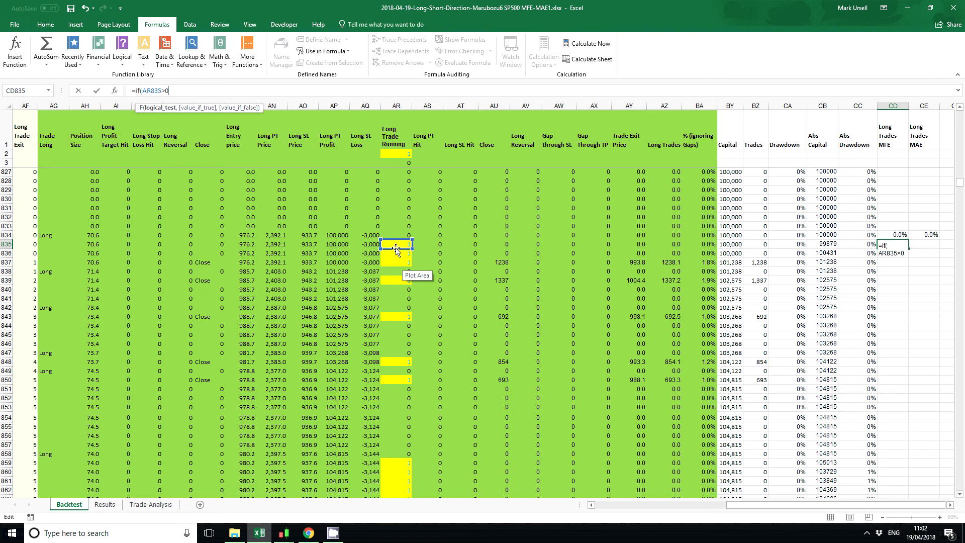
type(",")
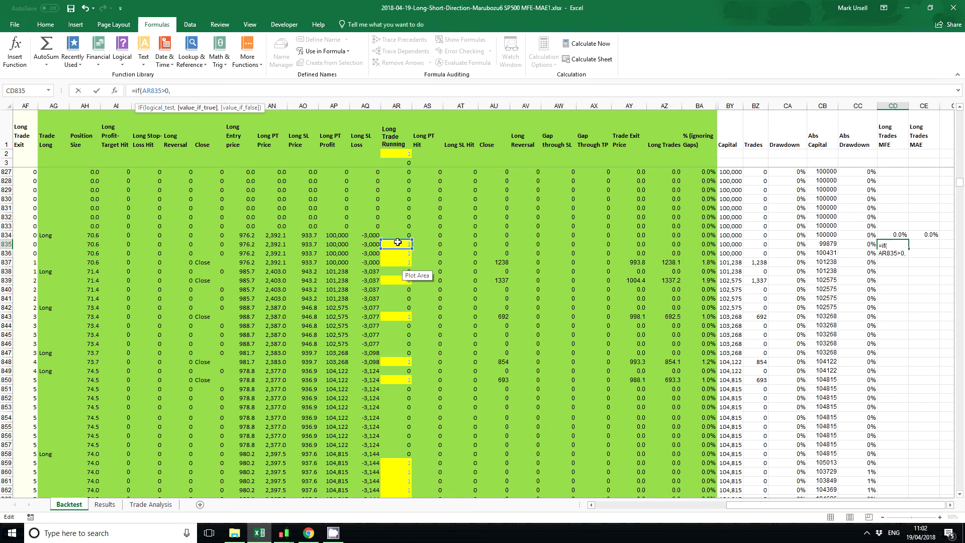
mouse_move(785, 512)
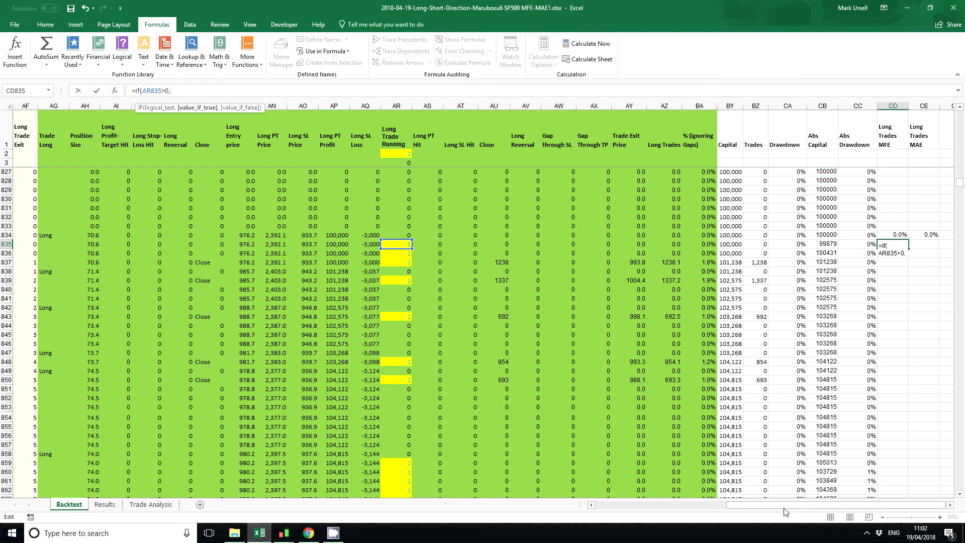
Step: Complete it as (C835-AM835)/AM835, the percentage move from entry price, giving 0.8%
left_click_drag(788, 504, 788, 504)
type("C835-")
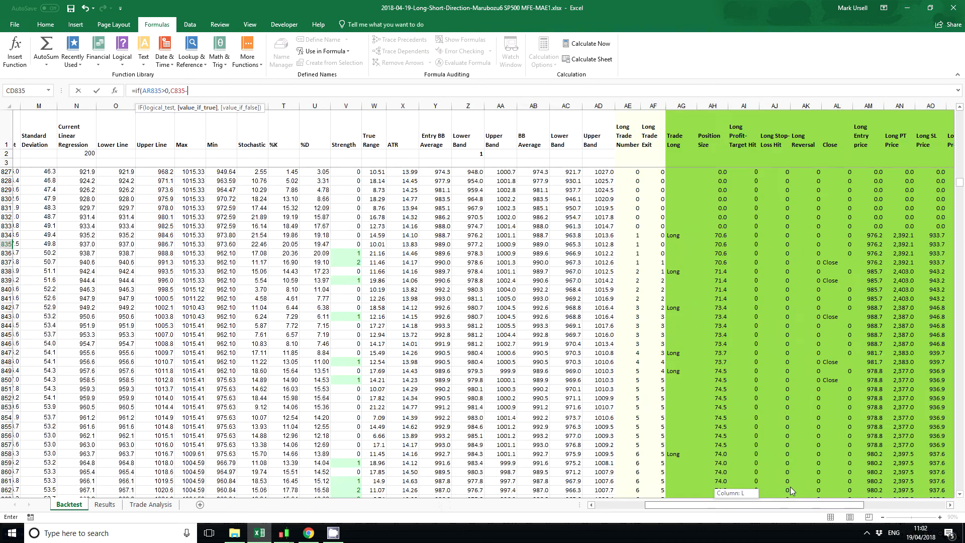
scroll("right", 3)
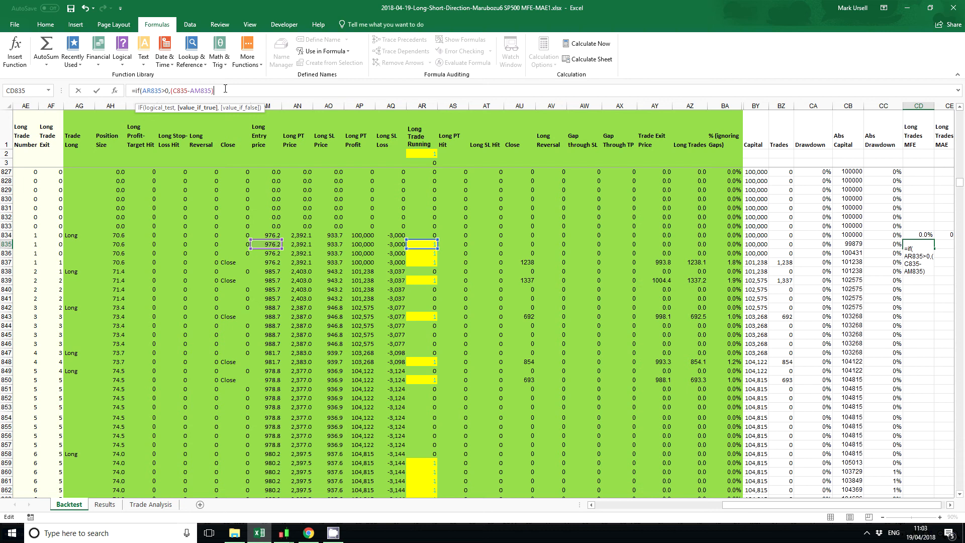
type("/")
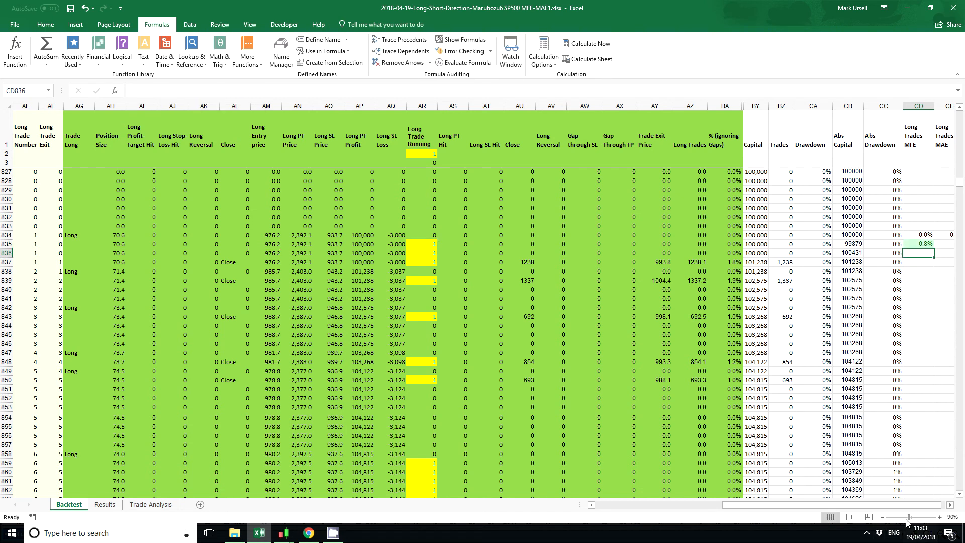
scroll("right", 3)
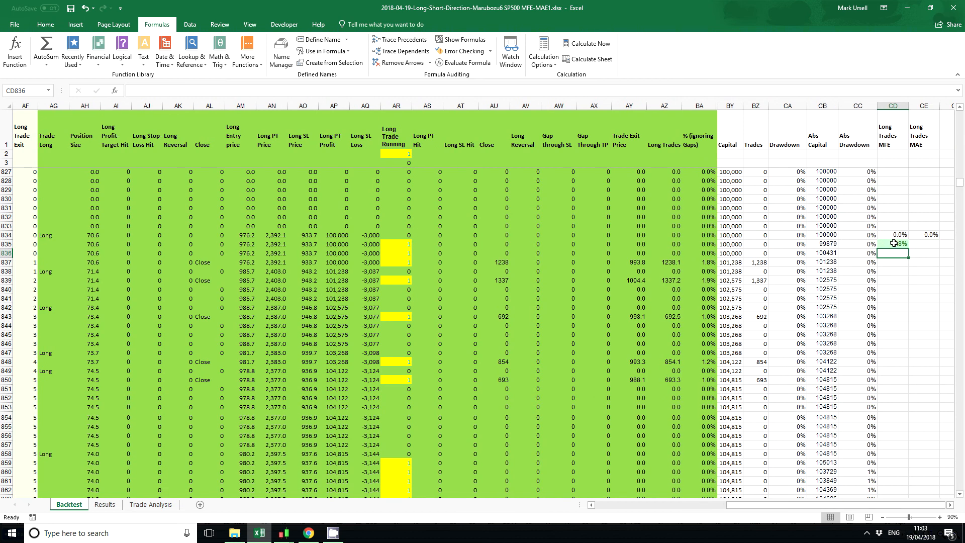
Step: Extend the CD835 MFE formula to keep the running maximum using the previous row's value
left_click(892, 243)
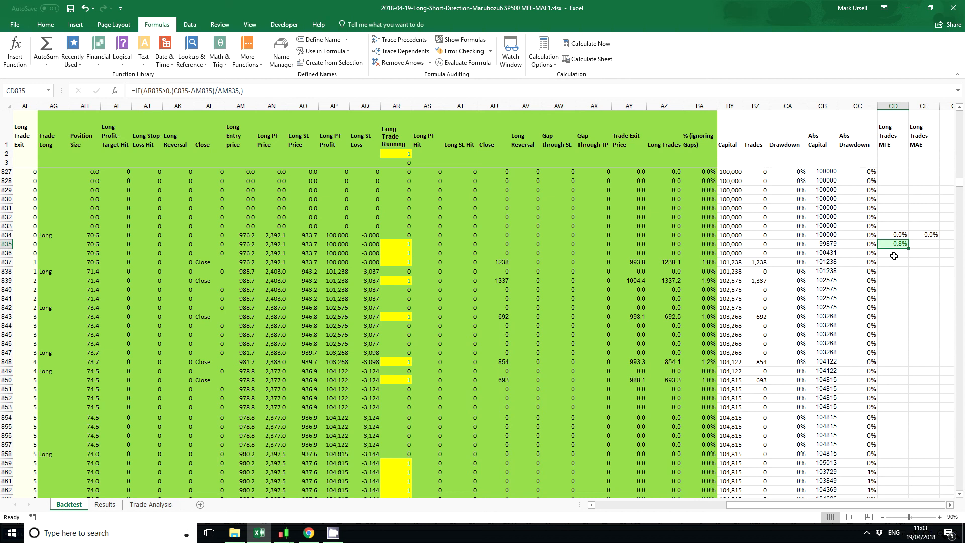
mouse_move(900, 263)
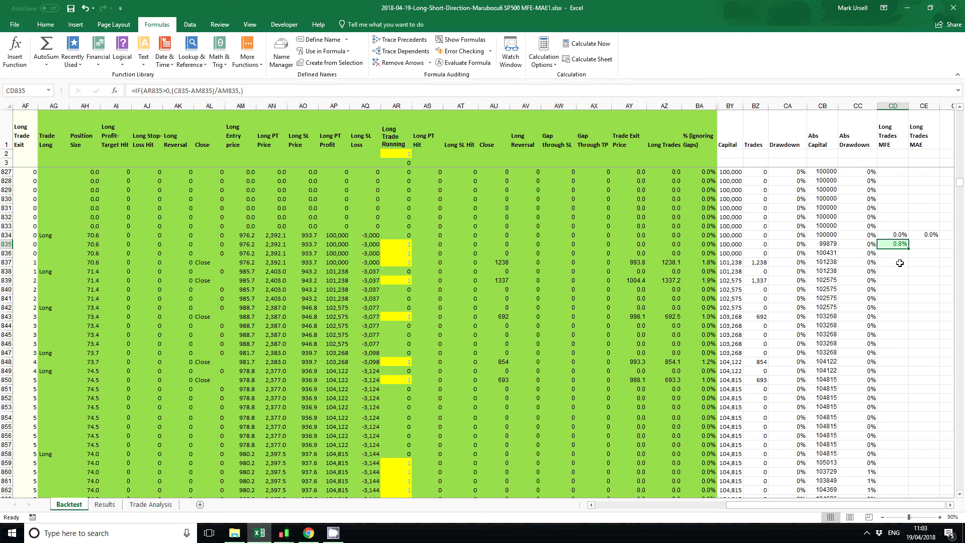
mouse_move(897, 259)
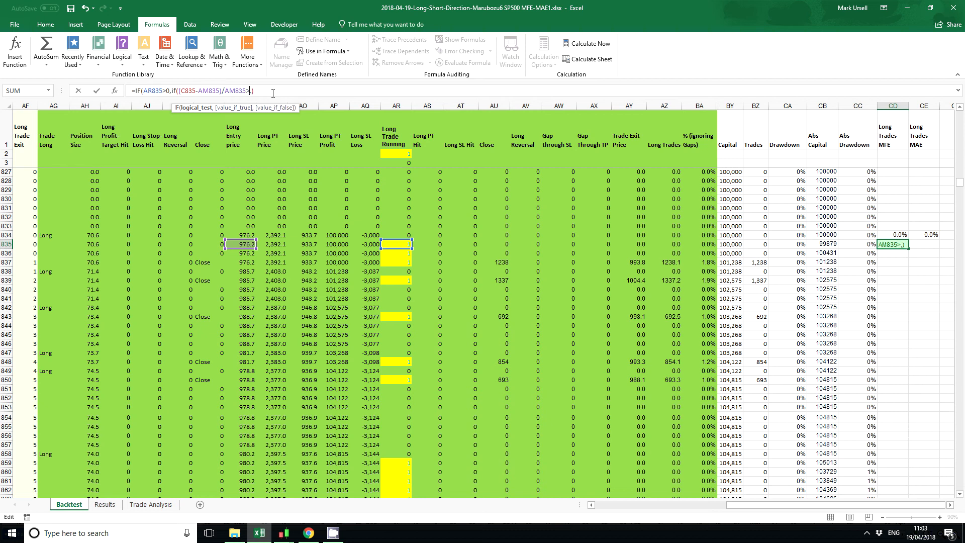
mouse_move(897, 230)
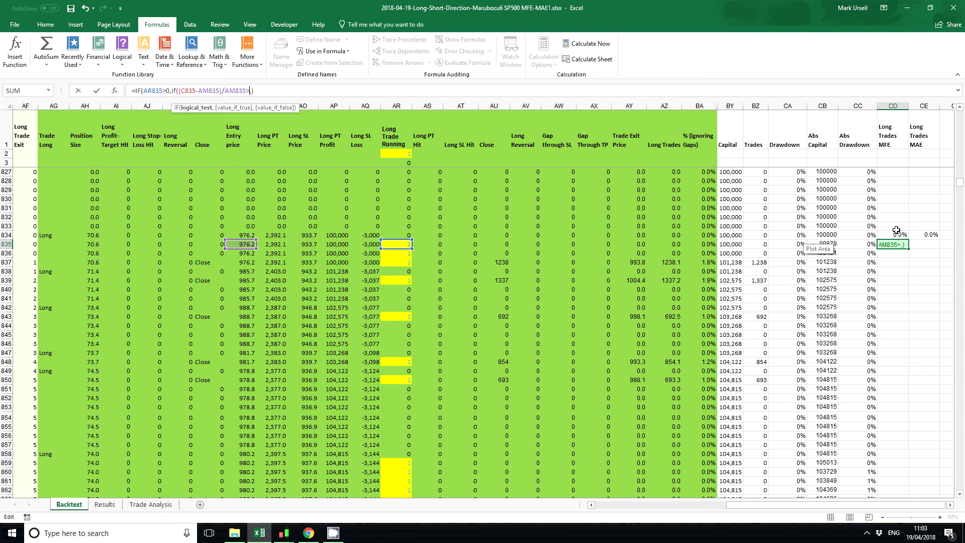
left_click(892, 234)
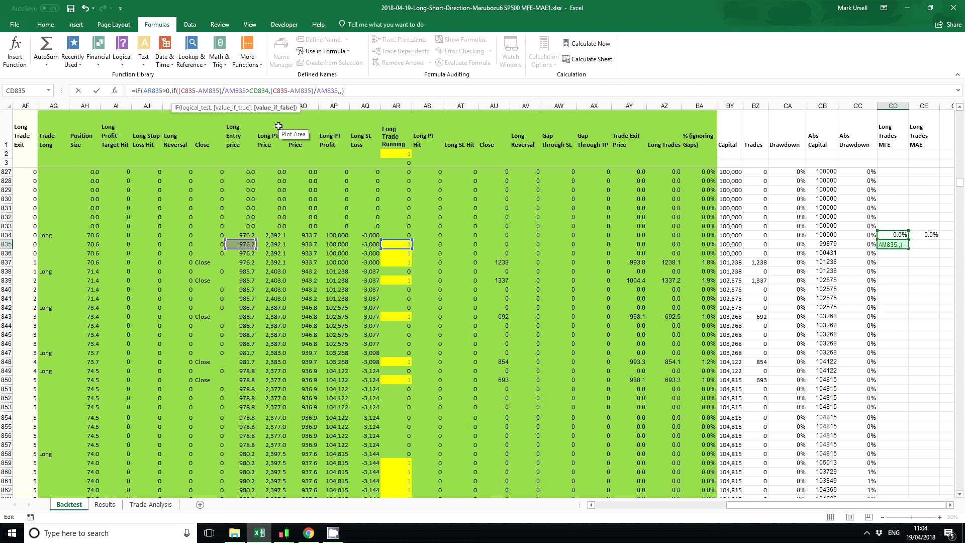
left_click(890, 234)
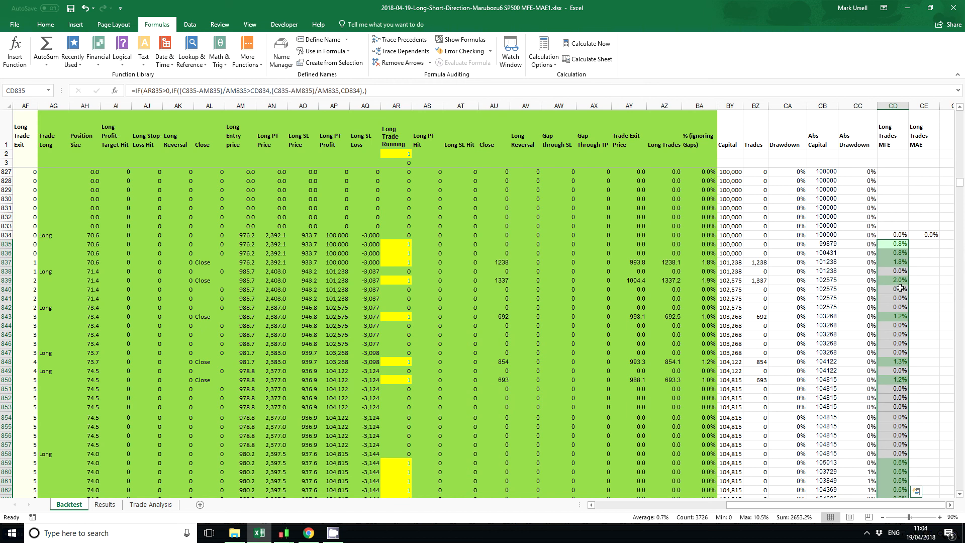
Step: Fill the MFE formula down column CD and check the copied result around row 861
scroll("down", 3)
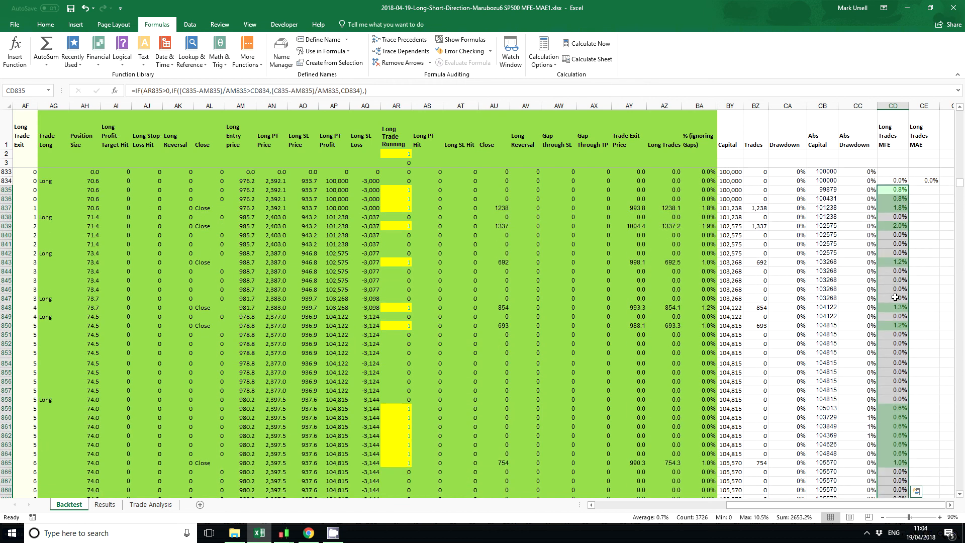
scroll("down", 3)
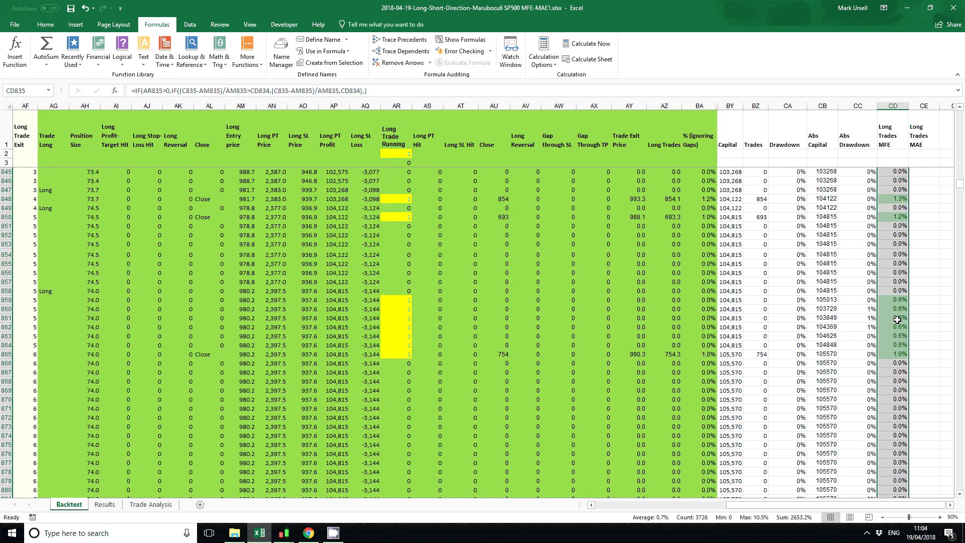
left_click(892, 299)
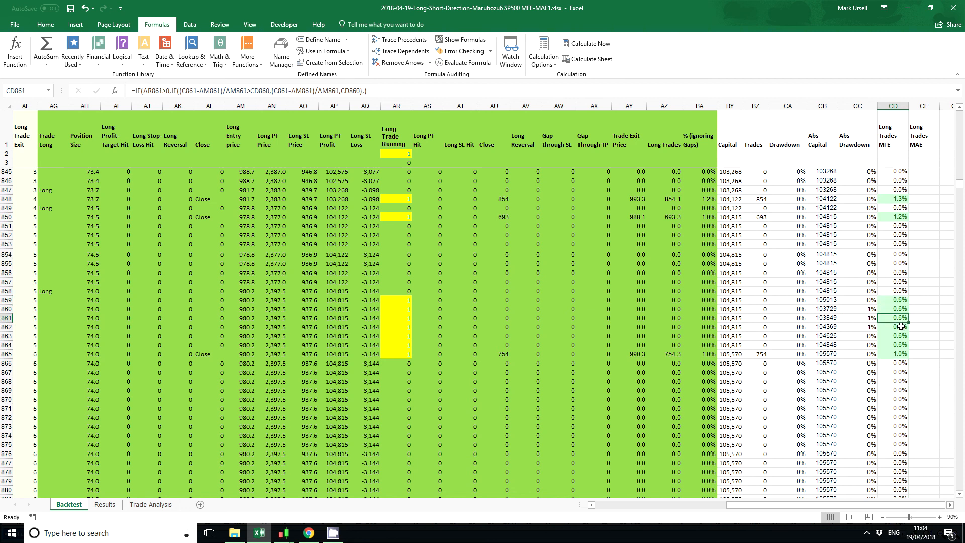
left_click(894, 336)
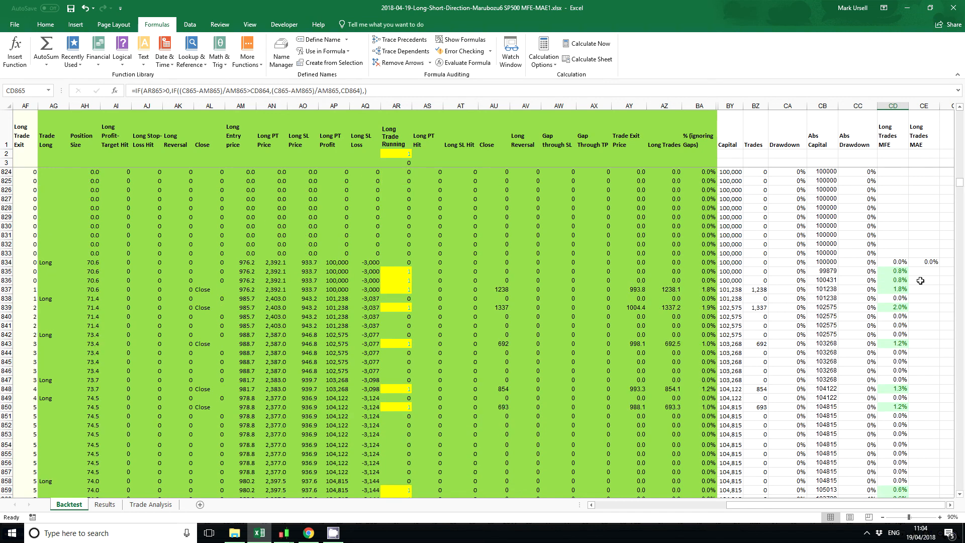
Step: Compare the first MAE cell with the CD835 MFE formula and start editing it for MAE
left_click(922, 262)
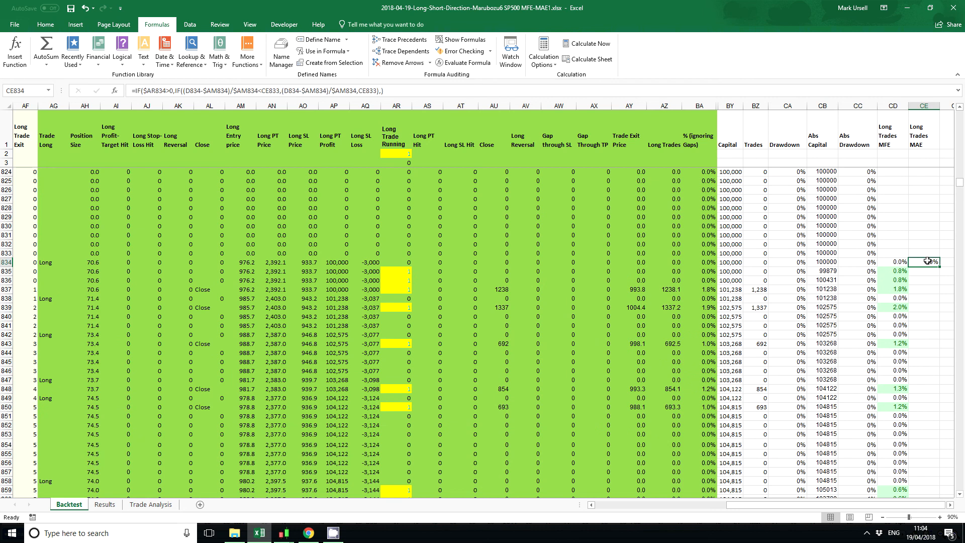
left_click(892, 270)
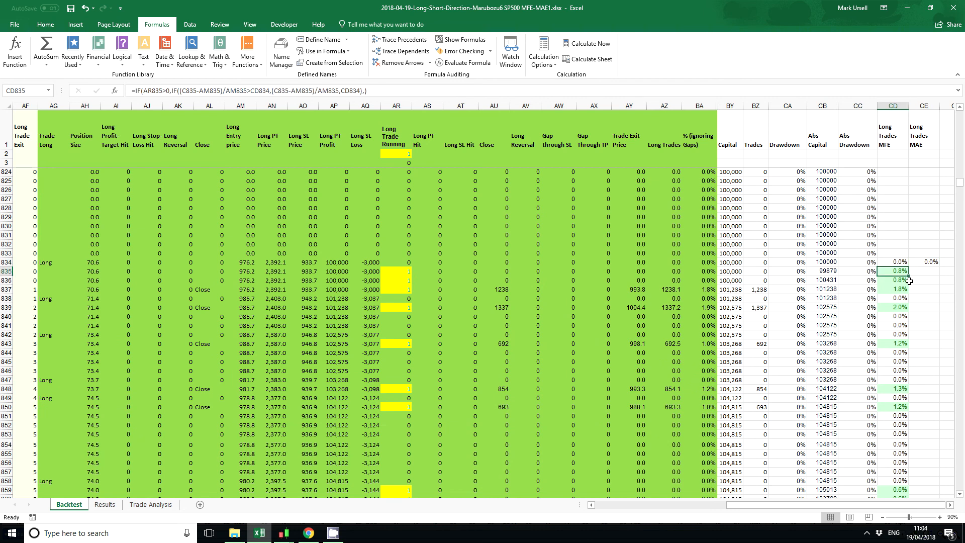
left_click(923, 262)
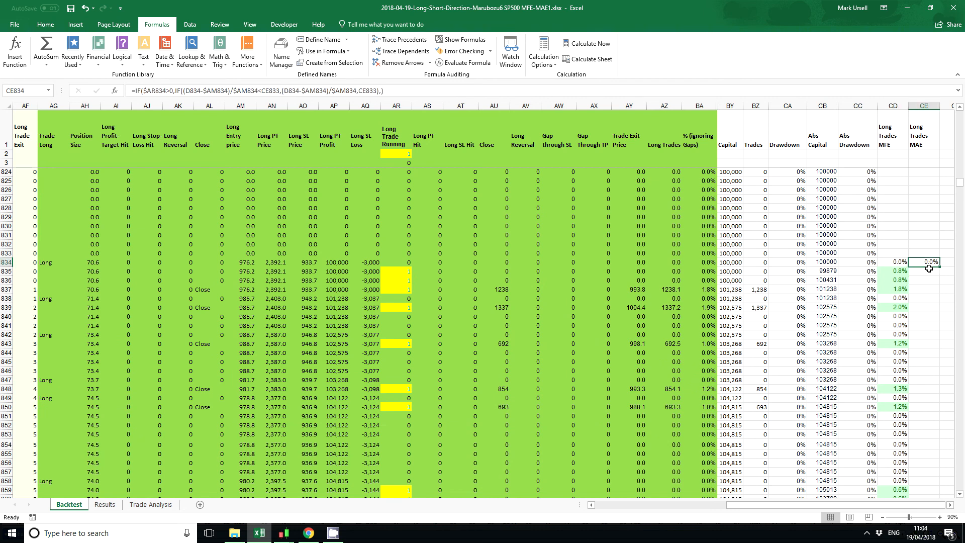
left_click(893, 270)
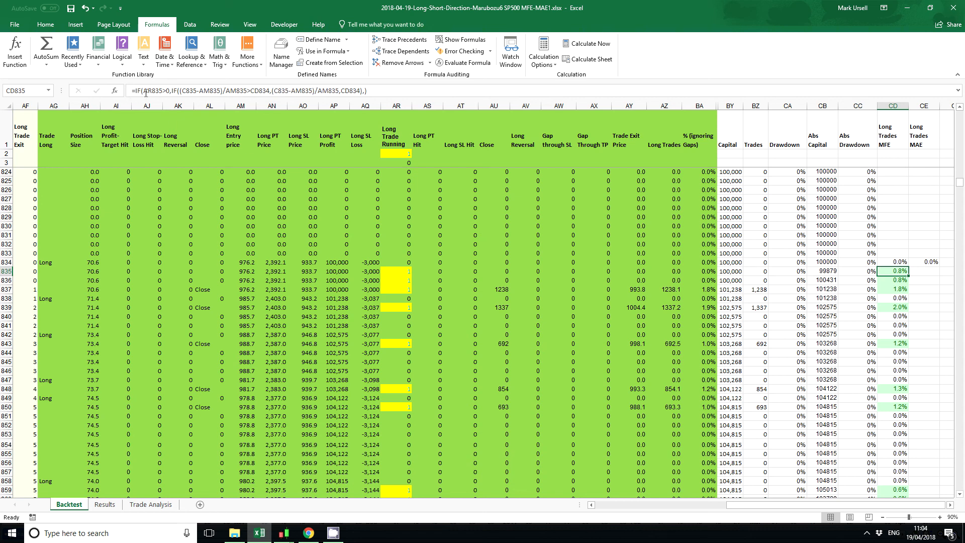
double_click(892, 271)
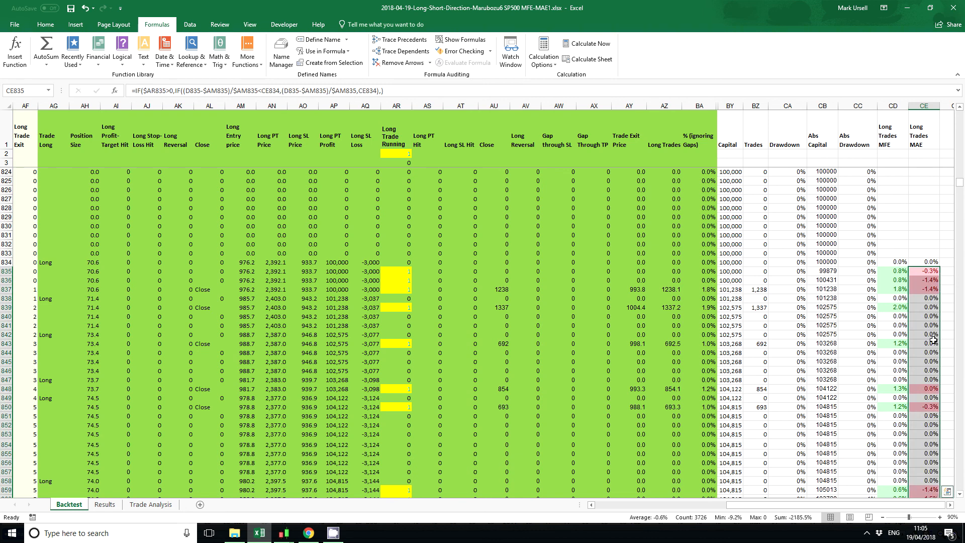
mouse_move(907, 229)
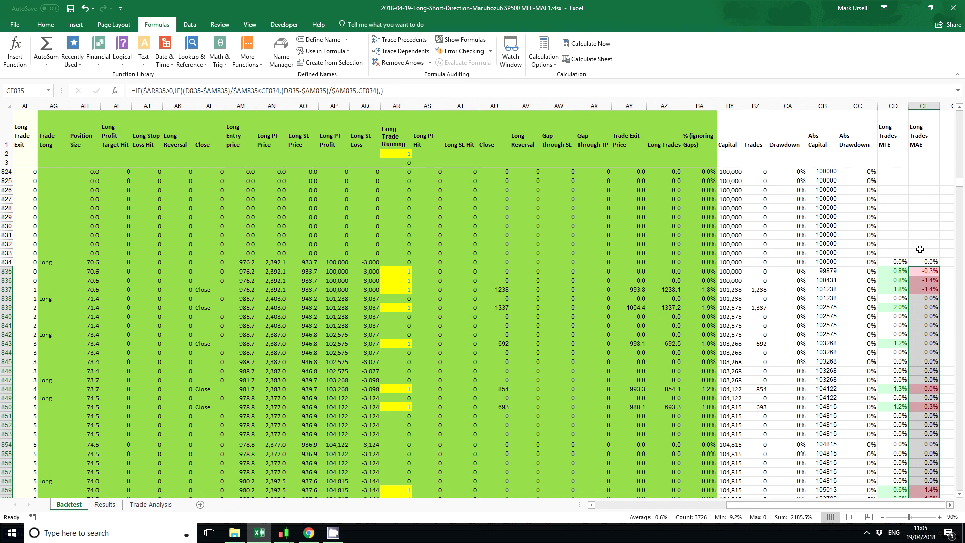
double_click(922, 270)
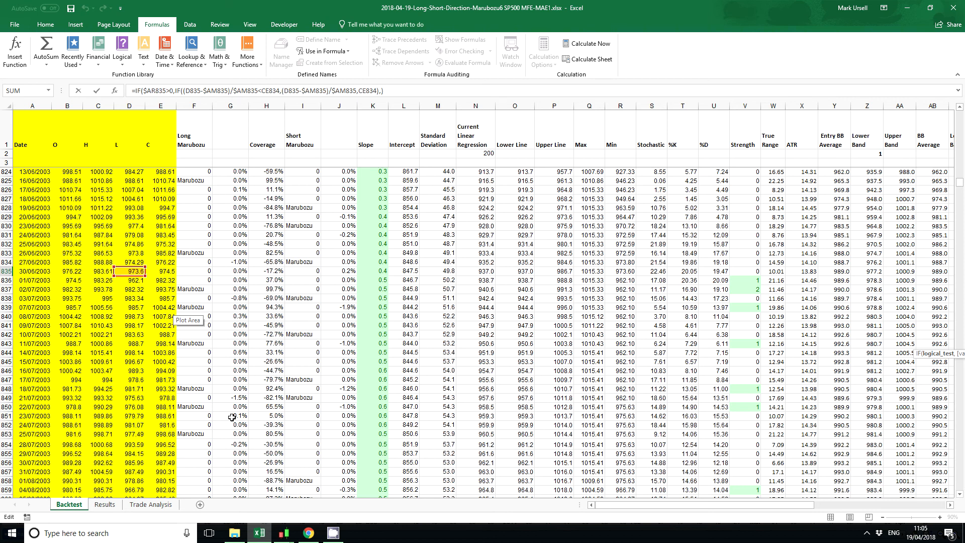
scroll("right", 3)
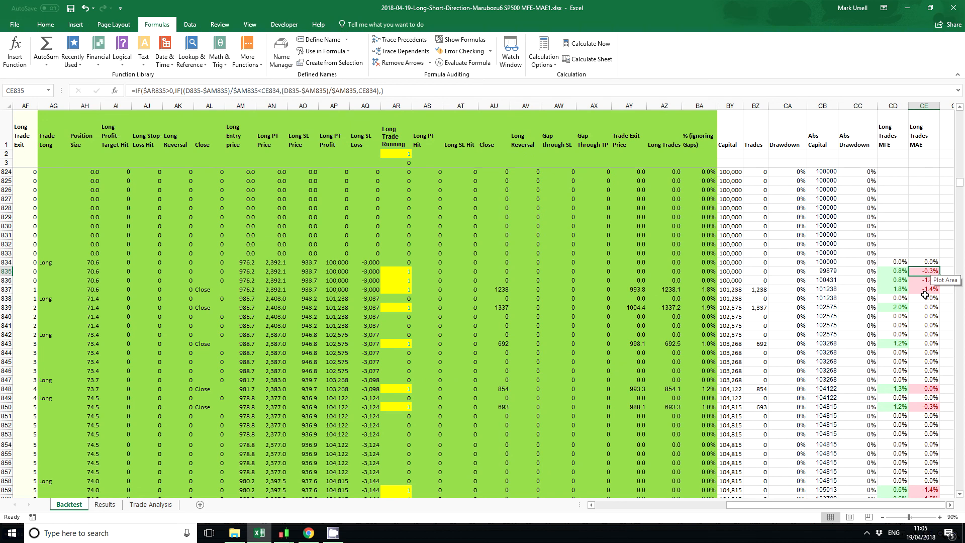
scroll("down", 3)
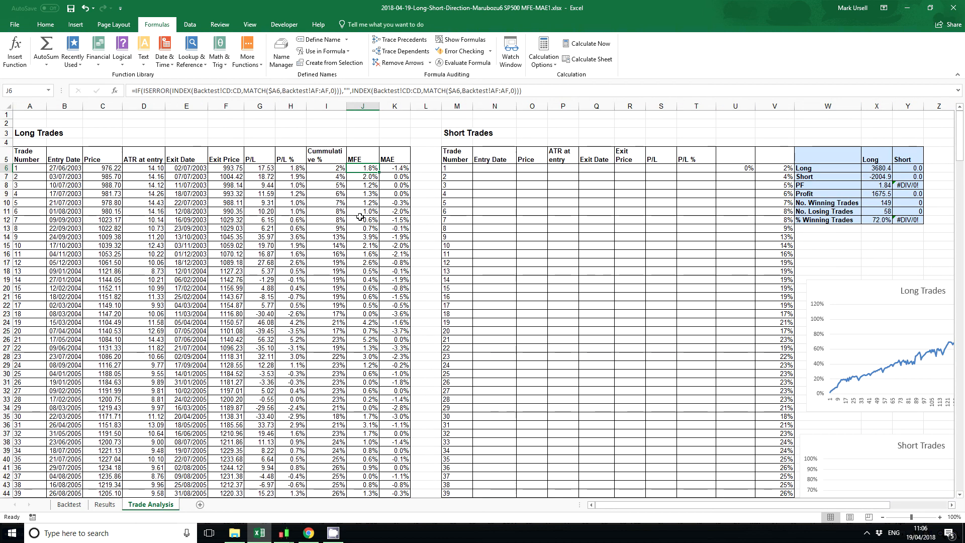
mouse_move(369, 158)
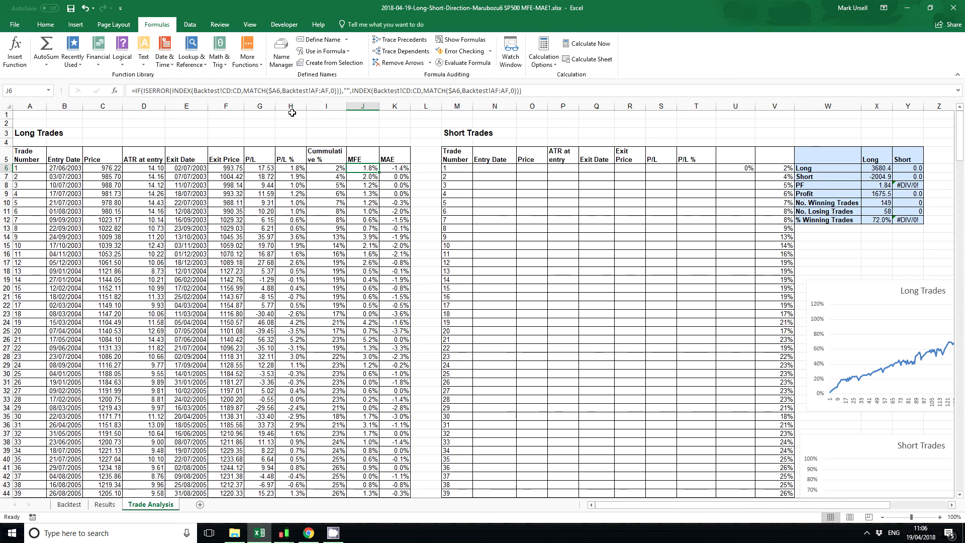
Step: Inspect the INDEX/MATCH lookups for MFE, MAE and price in the Long Trades table
left_click(362, 176)
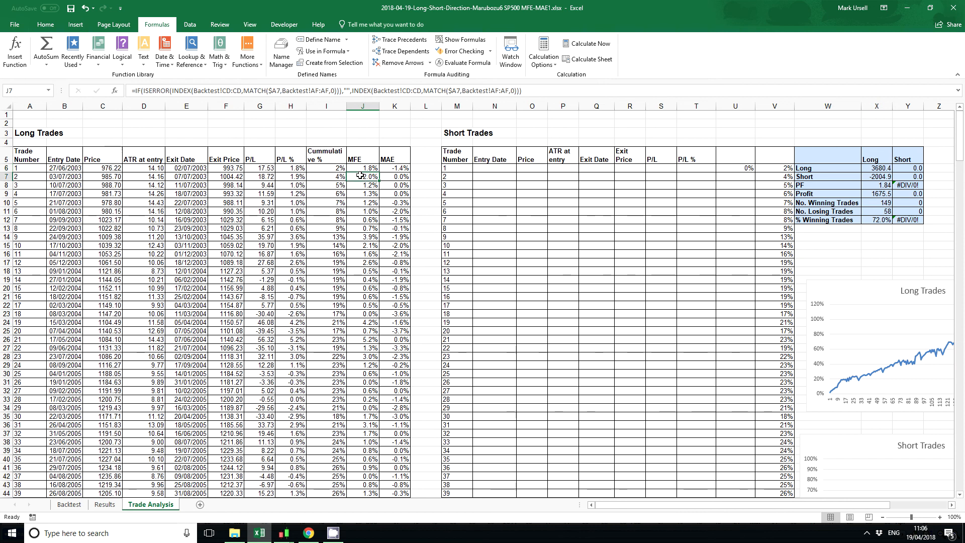
left_click(362, 168)
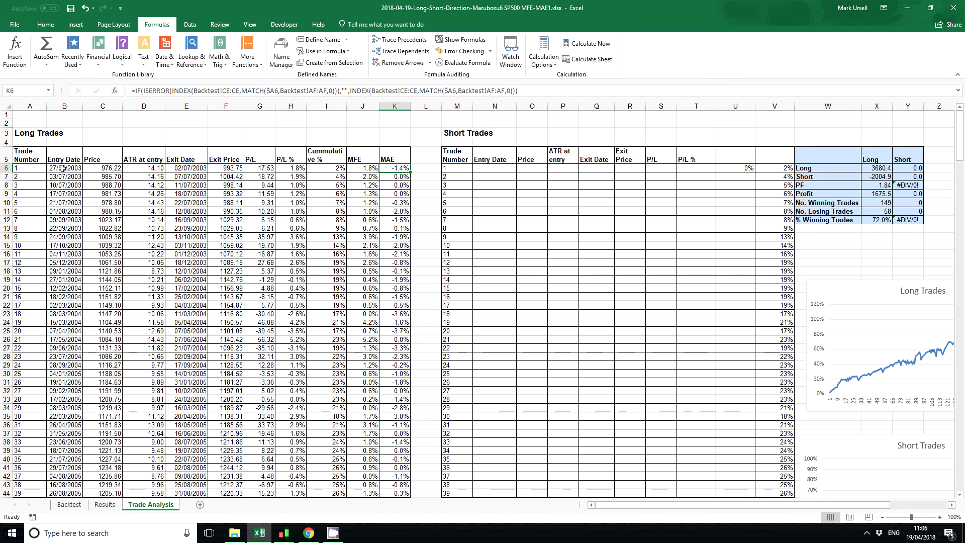
left_click(103, 168)
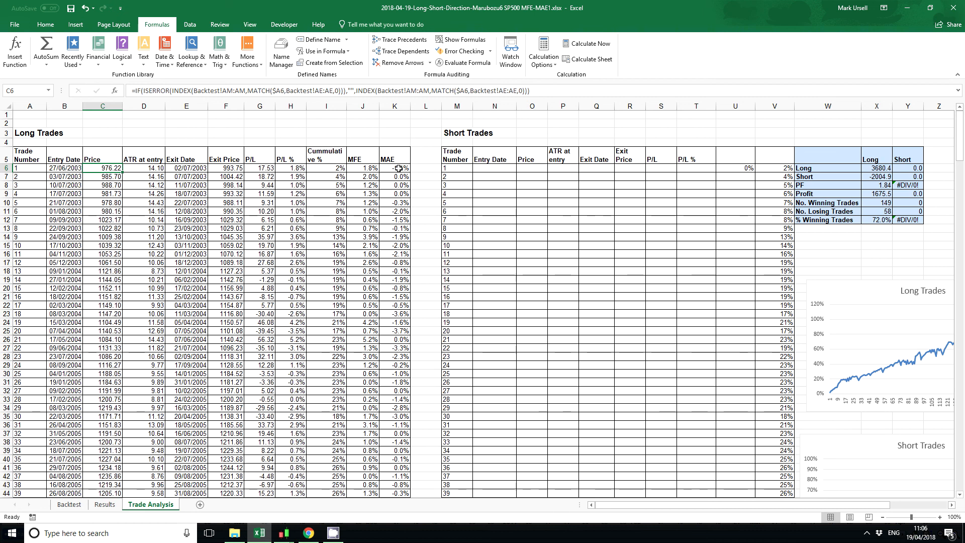
left_click(425, 168)
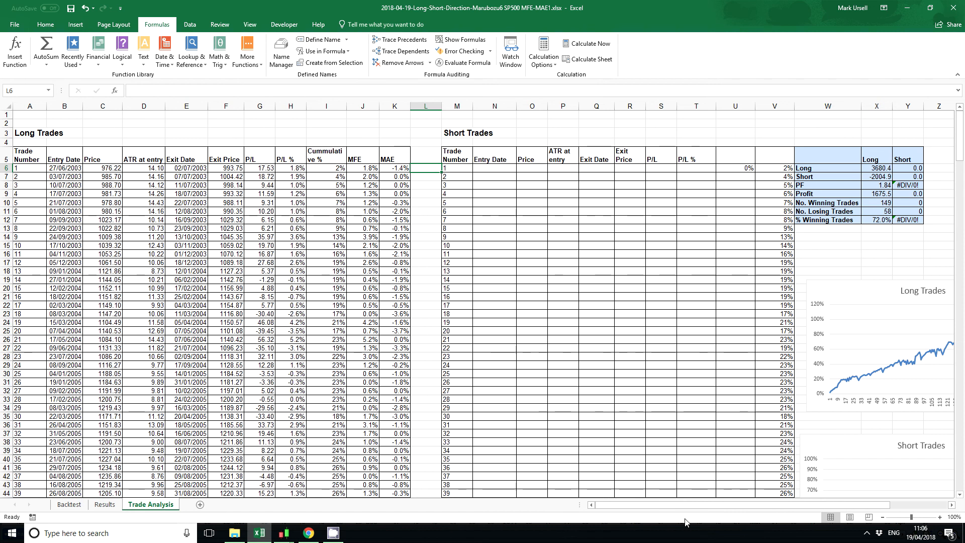
left_click_drag(685, 505, 689, 505)
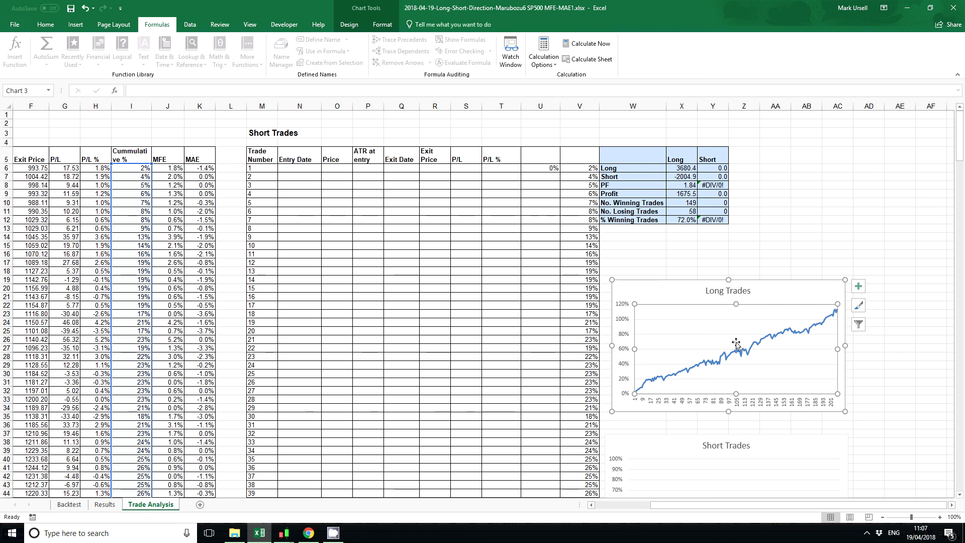
mouse_move(719, 343)
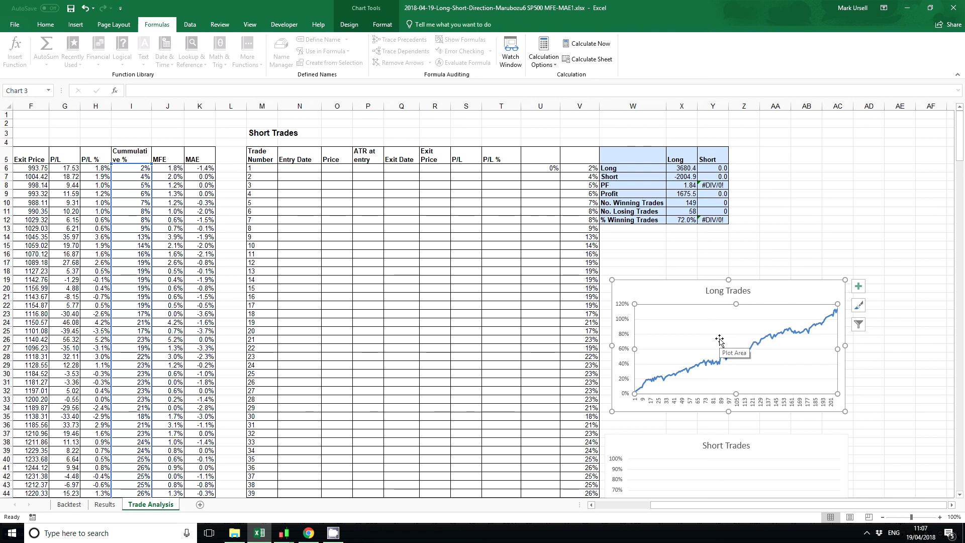
mouse_move(719, 337)
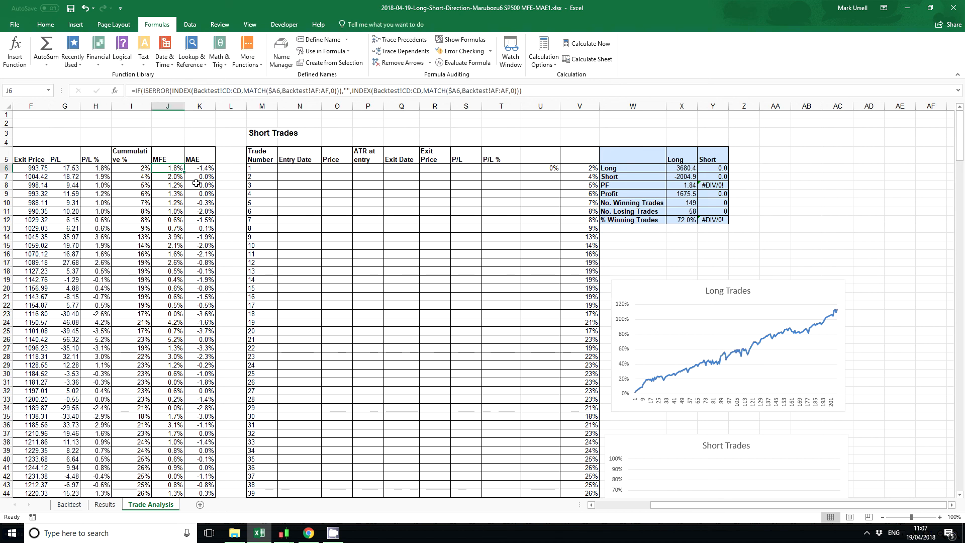
mouse_move(435, 335)
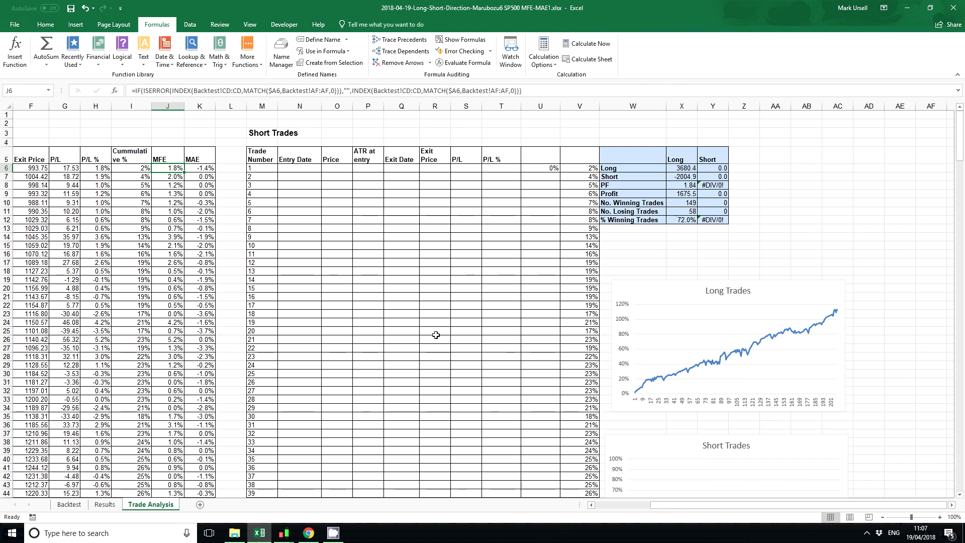
mouse_move(721, 339)
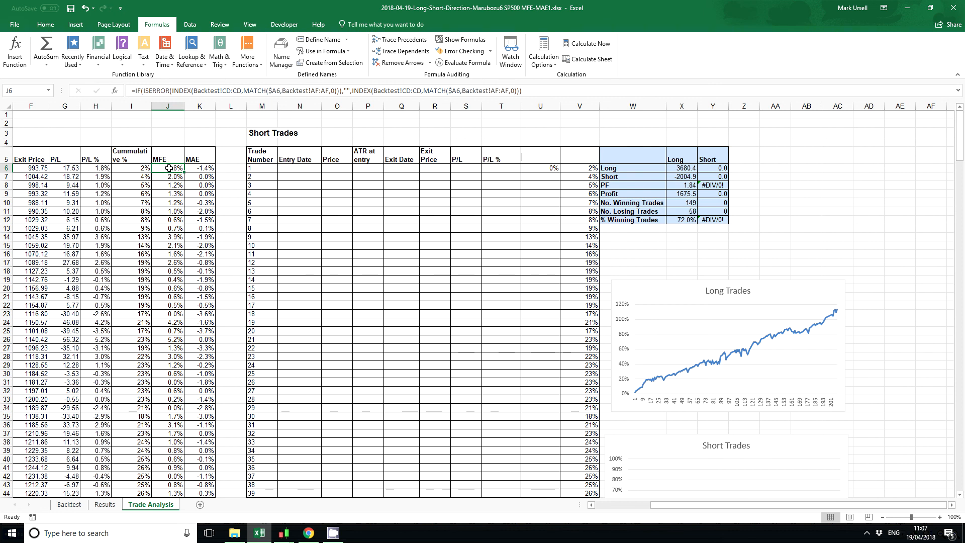
mouse_move(686, 343)
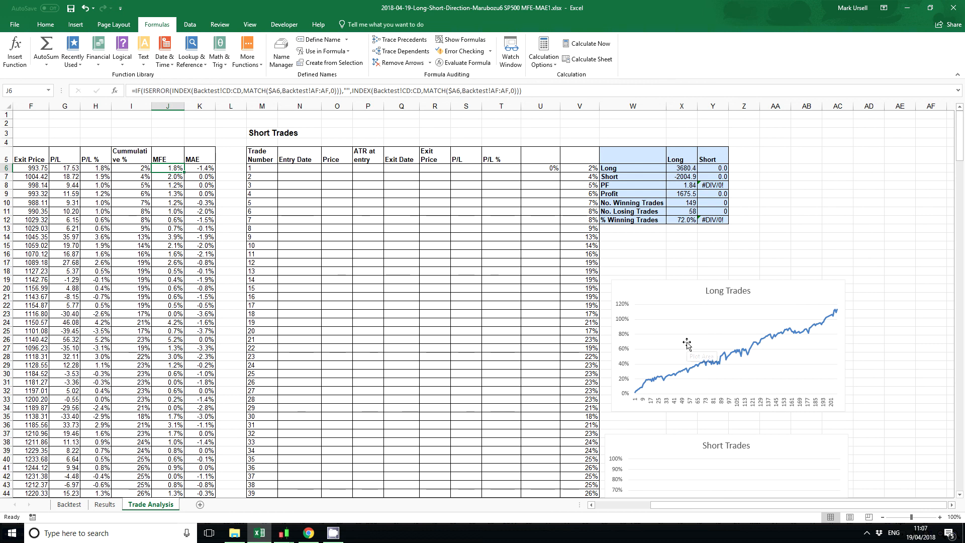
mouse_move(688, 344)
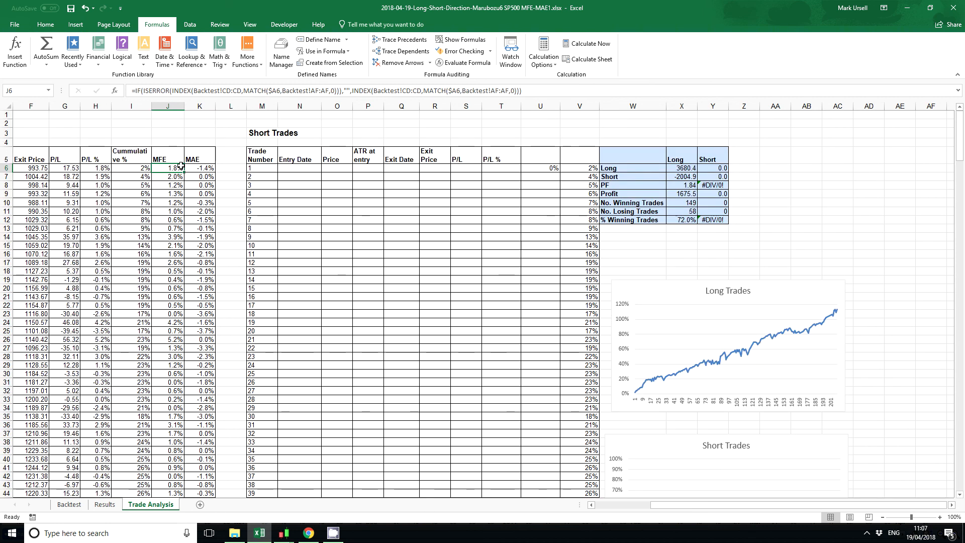
mouse_move(182, 193)
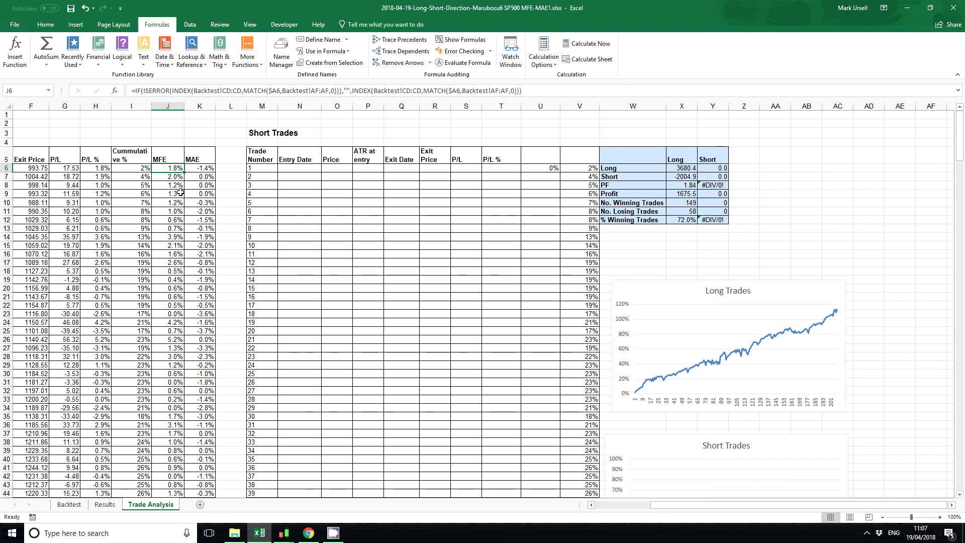
mouse_move(306, 229)
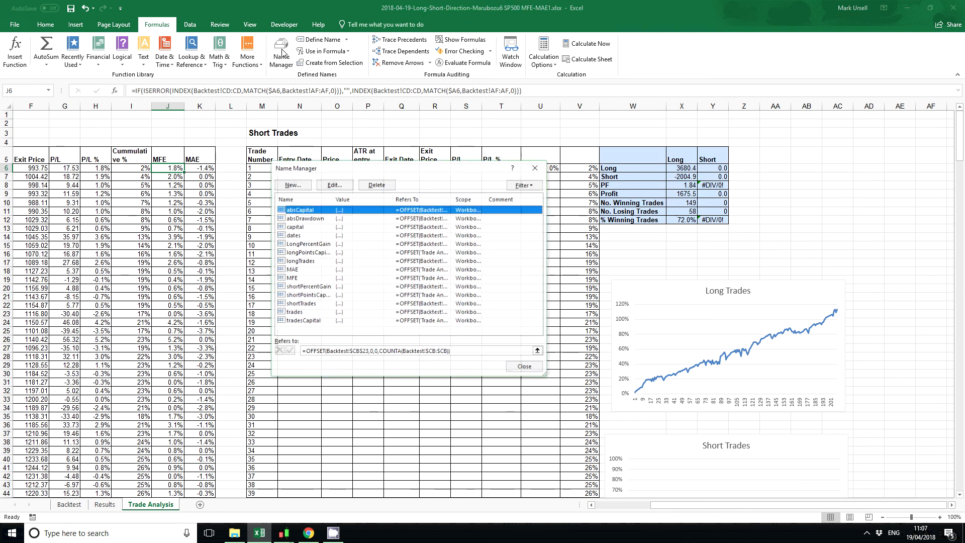
Step: Check the MFE named range, then bring up Select Data Source for the Long Trades chart
left_click(293, 277)
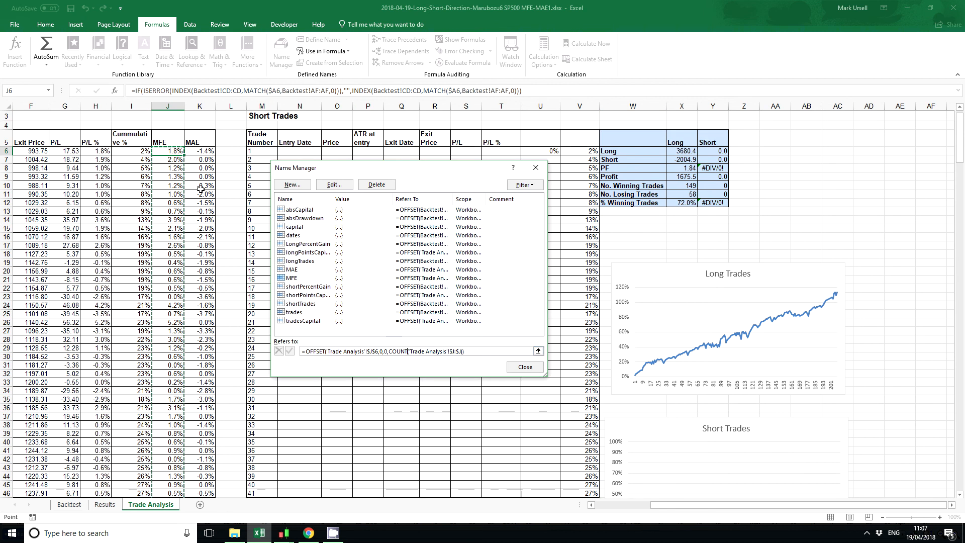
scroll("down", 3)
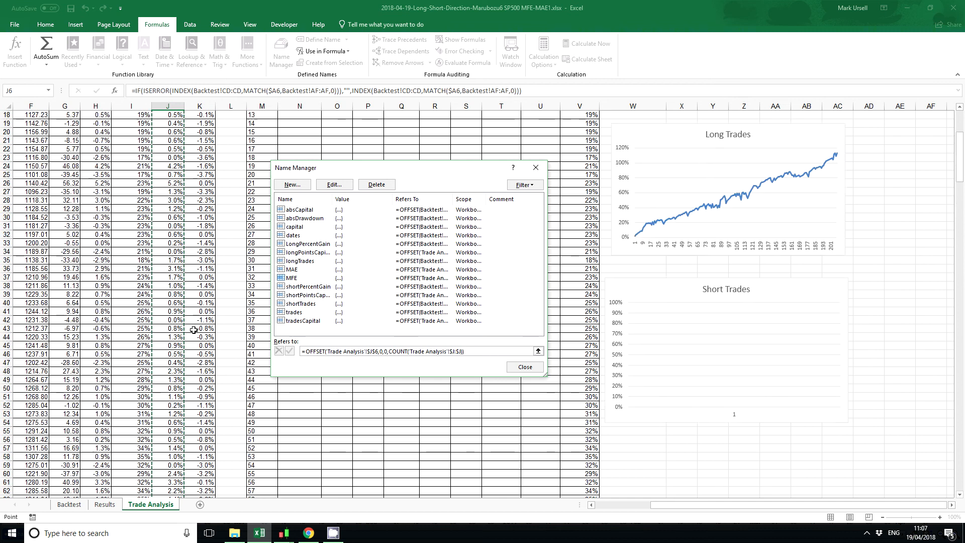
left_click(524, 367)
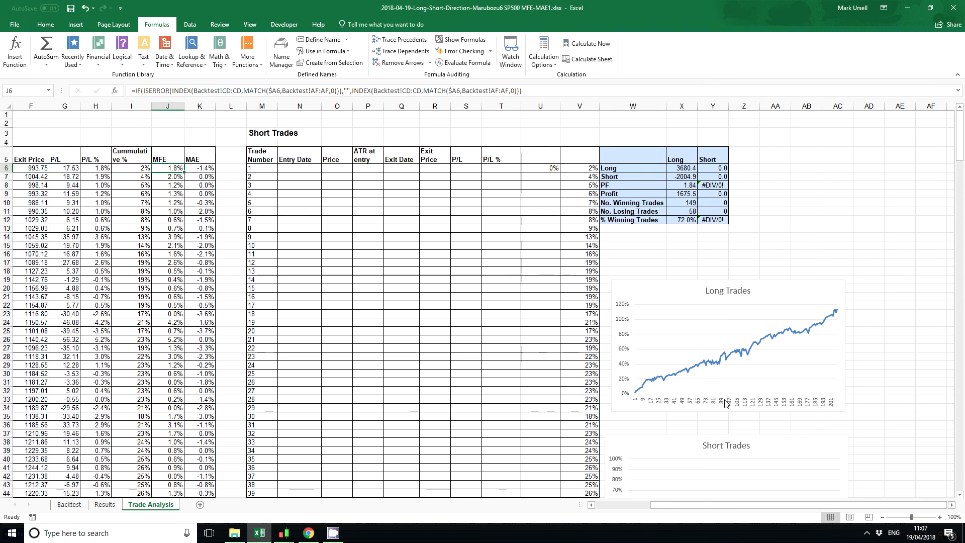
left_click(726, 351)
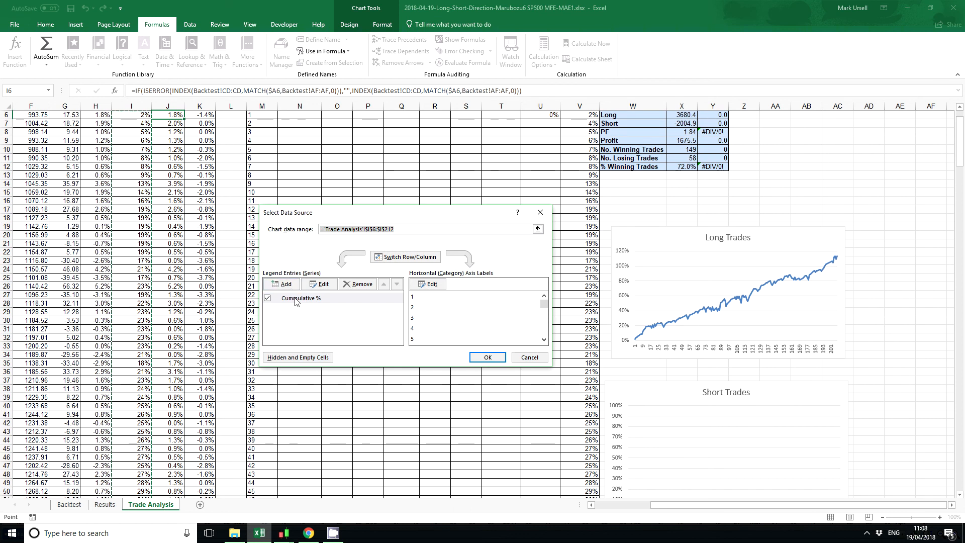
Step: Add a series named MFE with values =Trade Analysis!mfe
left_click(320, 283)
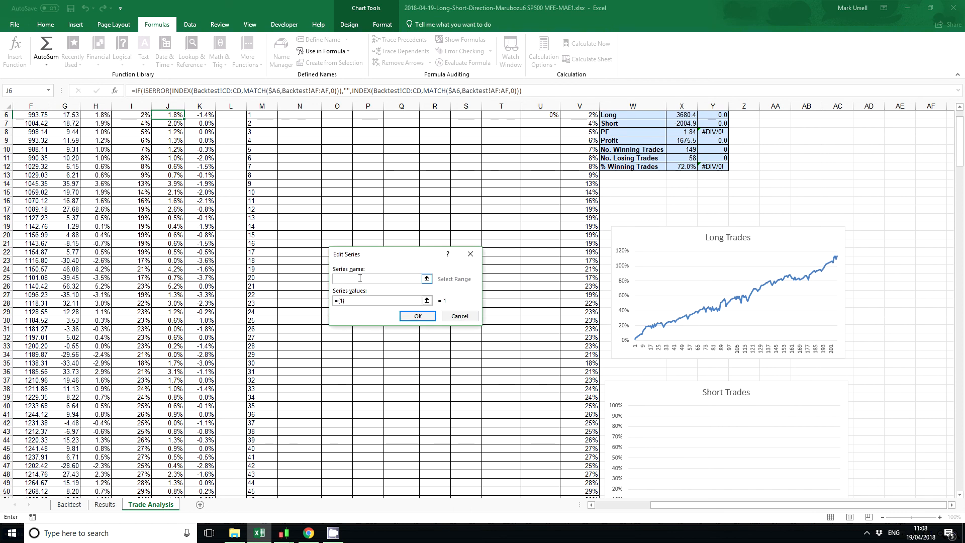
type("MFE")
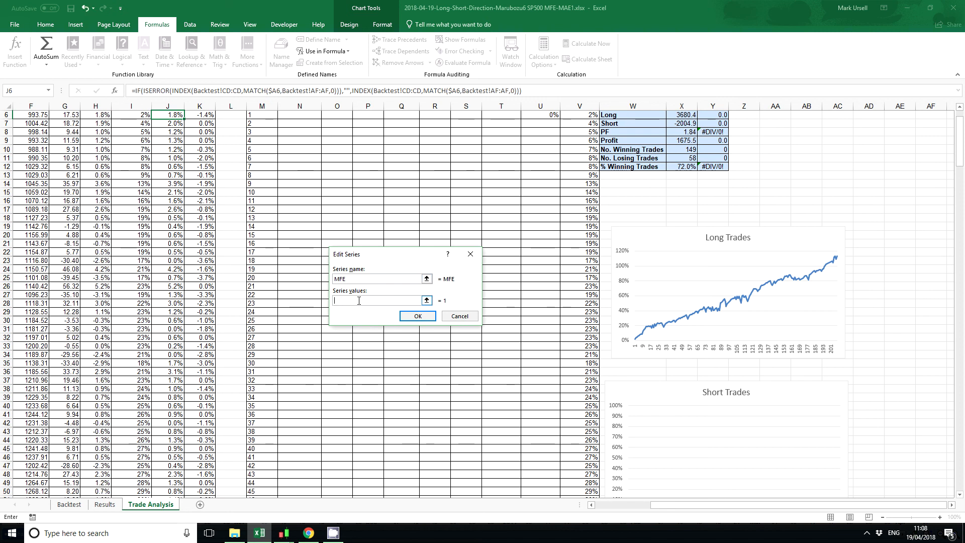
left_click(150, 504)
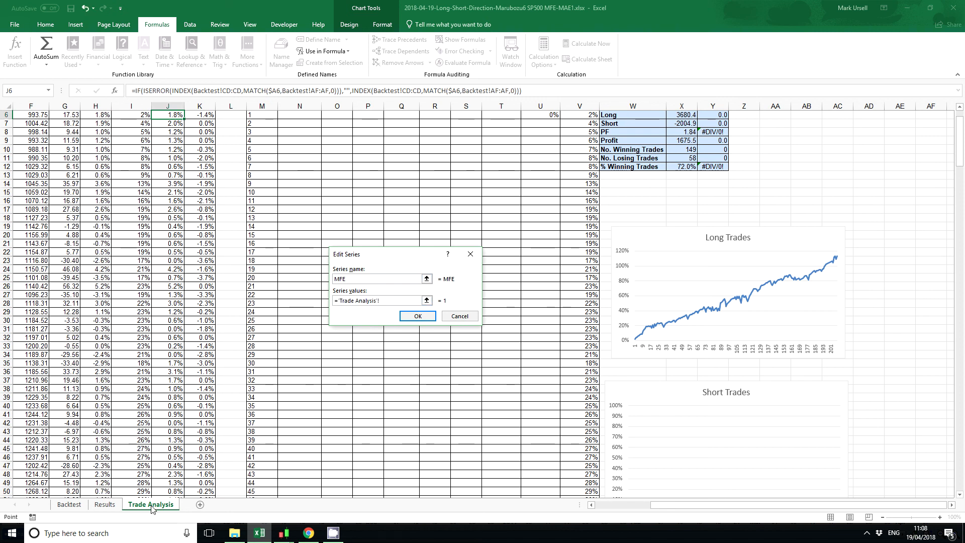
type("mfe")
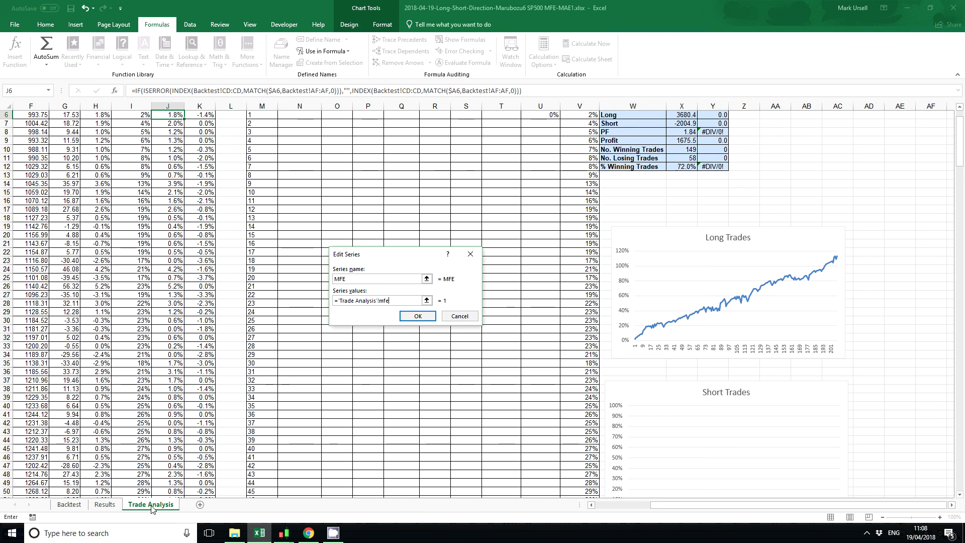
left_click(416, 315)
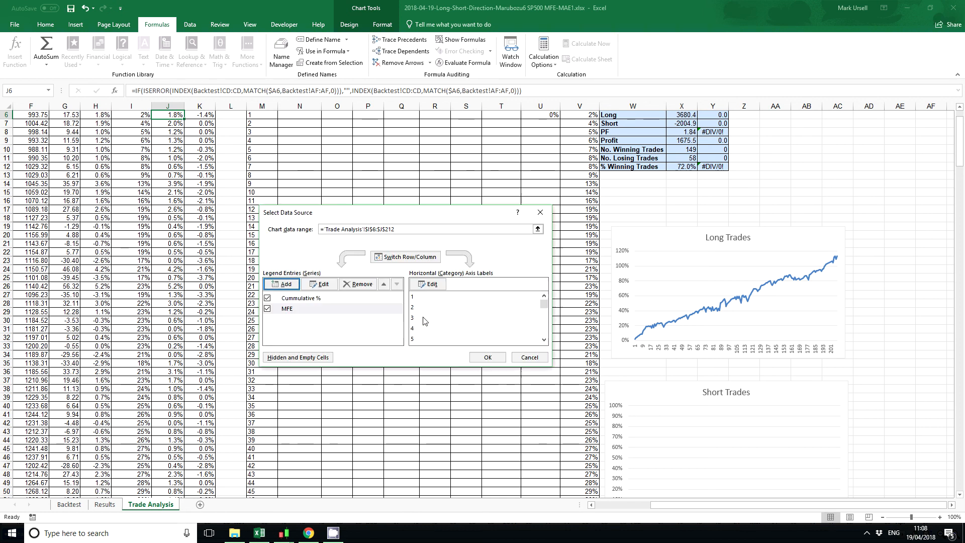
Step: Add a series named MAE with values =Trade Analysis!mae and apply the changes to the chart
left_click(280, 283)
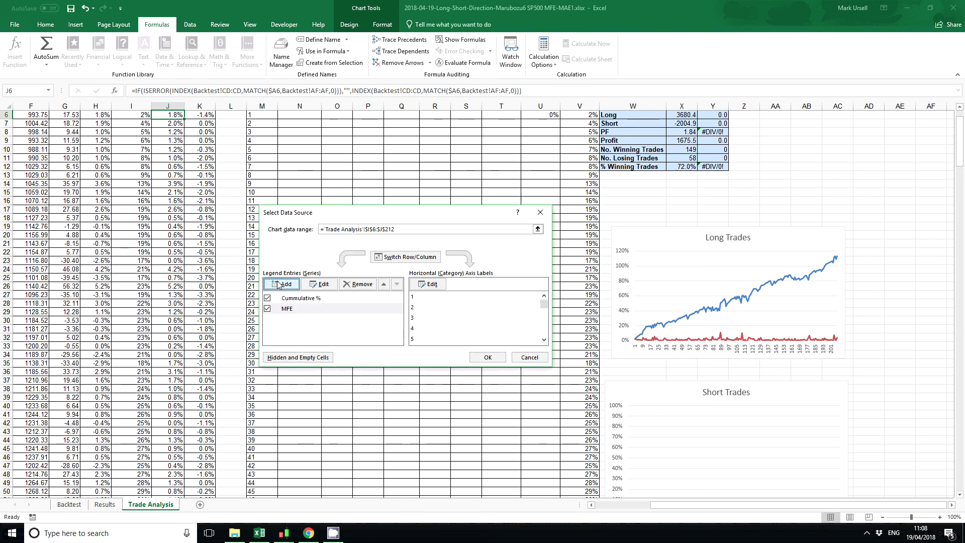
left_click(282, 283)
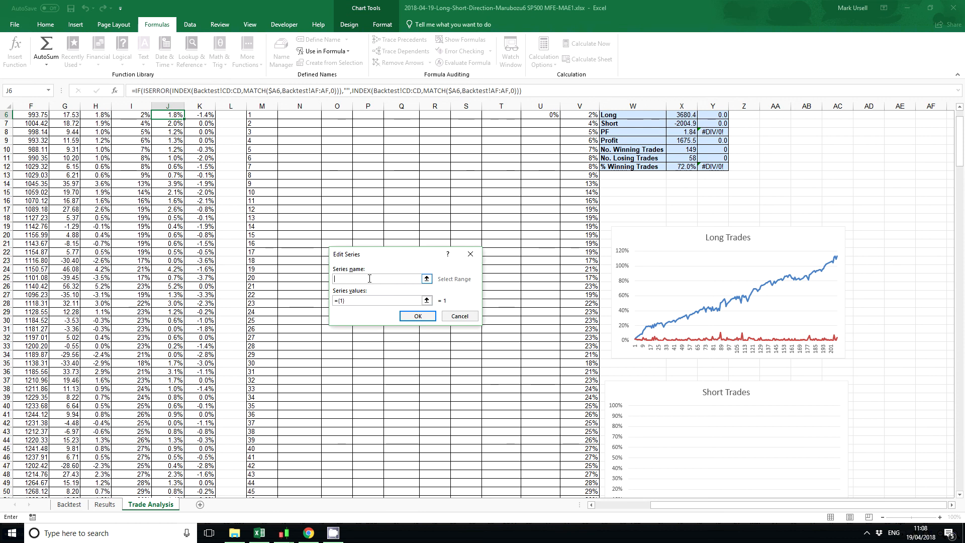
type("MAE")
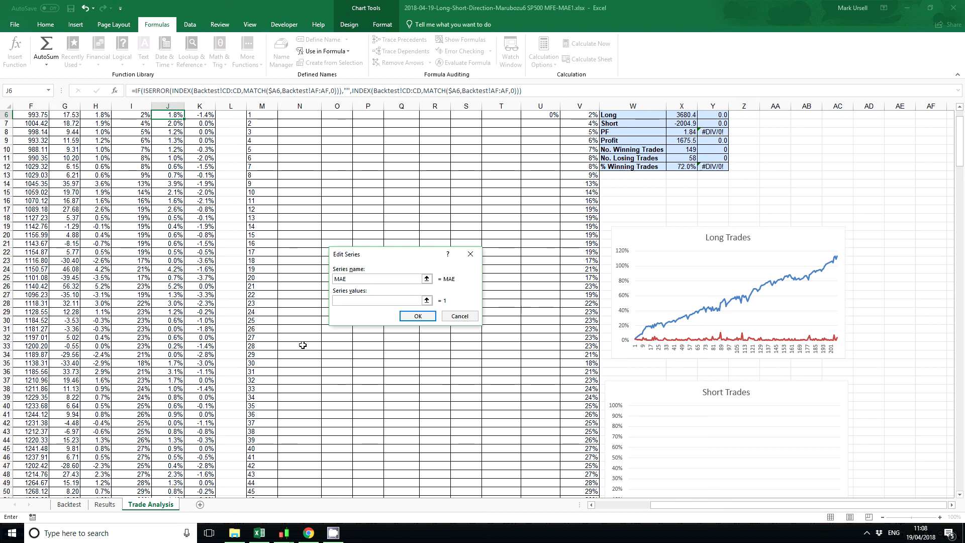
left_click(150, 504)
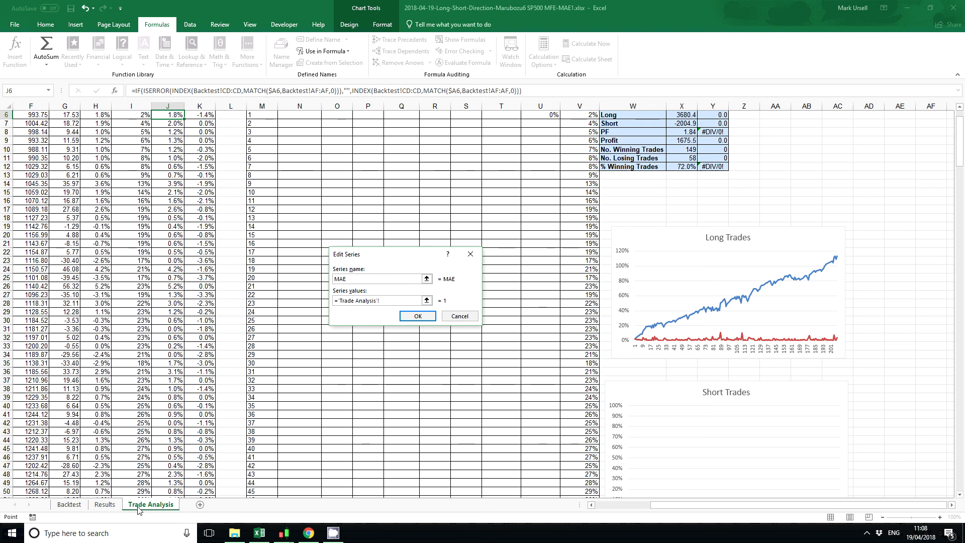
type("mae")
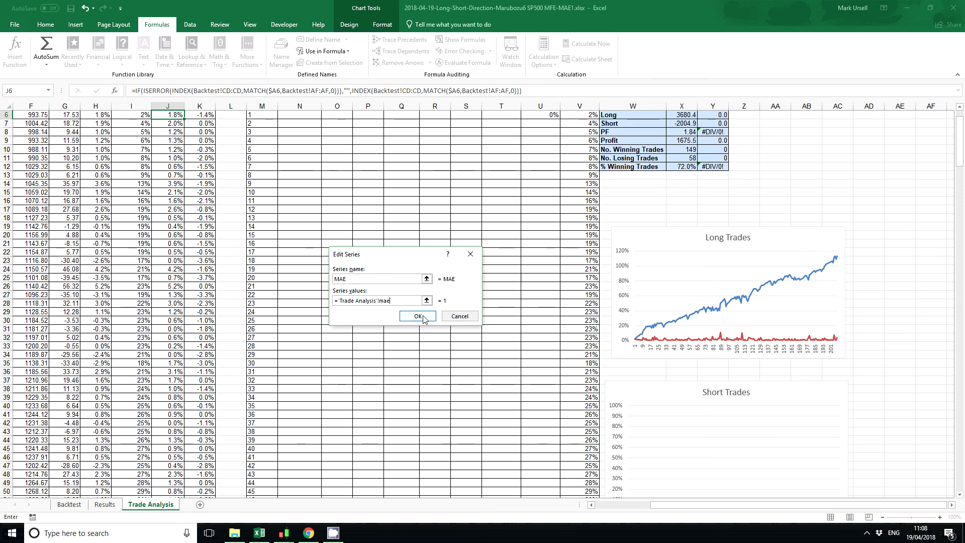
left_click(416, 316)
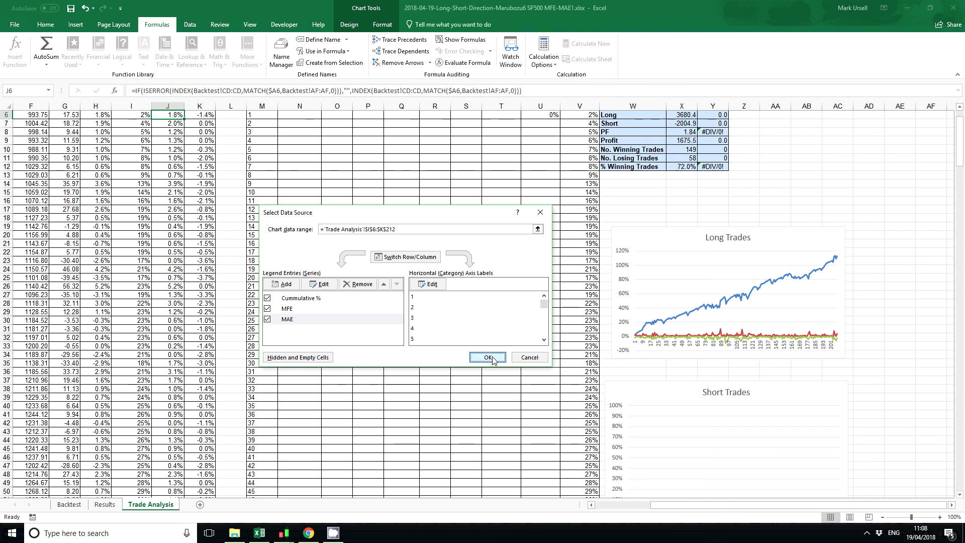
left_click(486, 357)
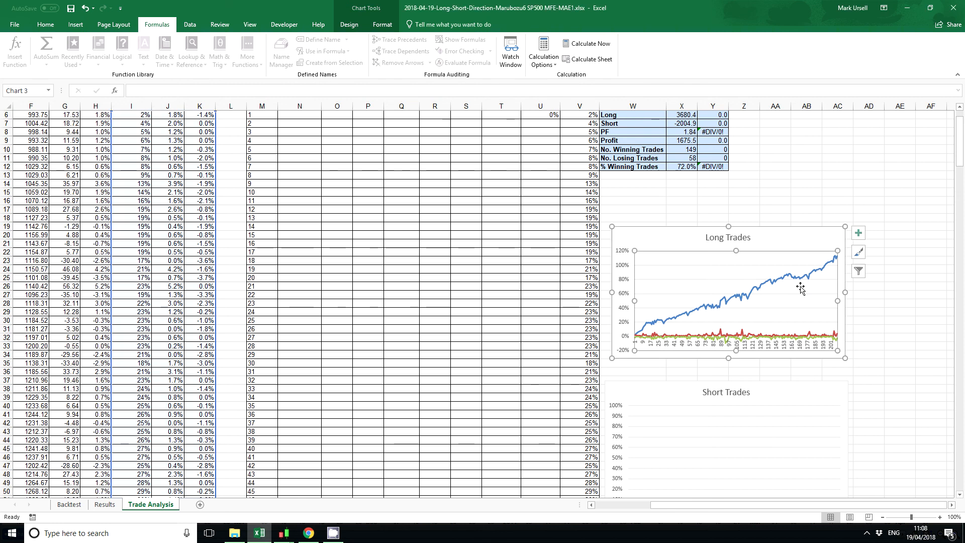
mouse_move(799, 287)
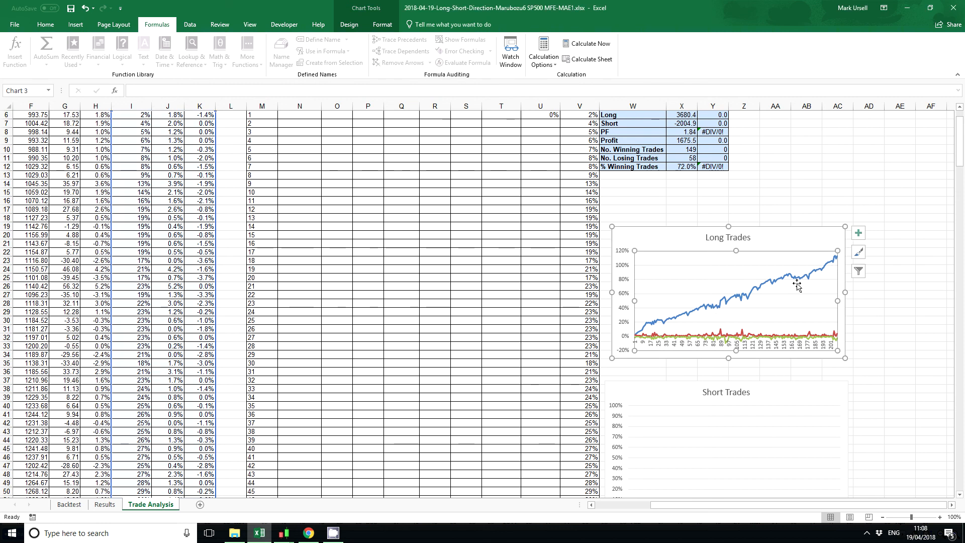
mouse_move(650, 344)
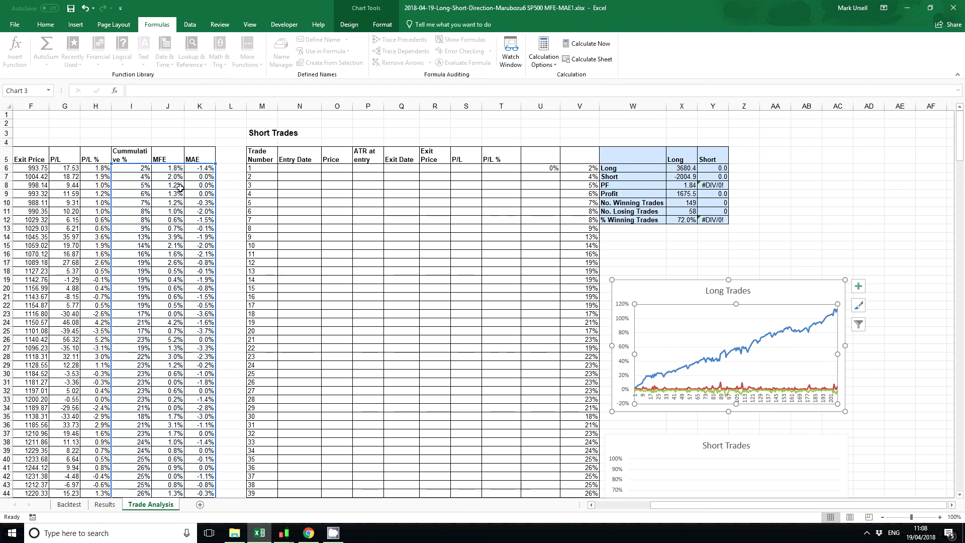
mouse_move(770, 298)
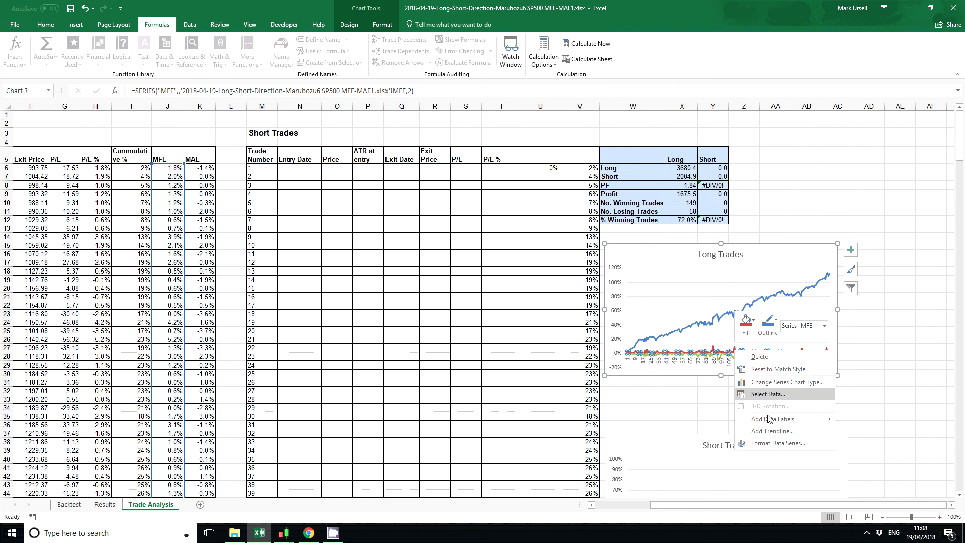
mouse_move(778, 443)
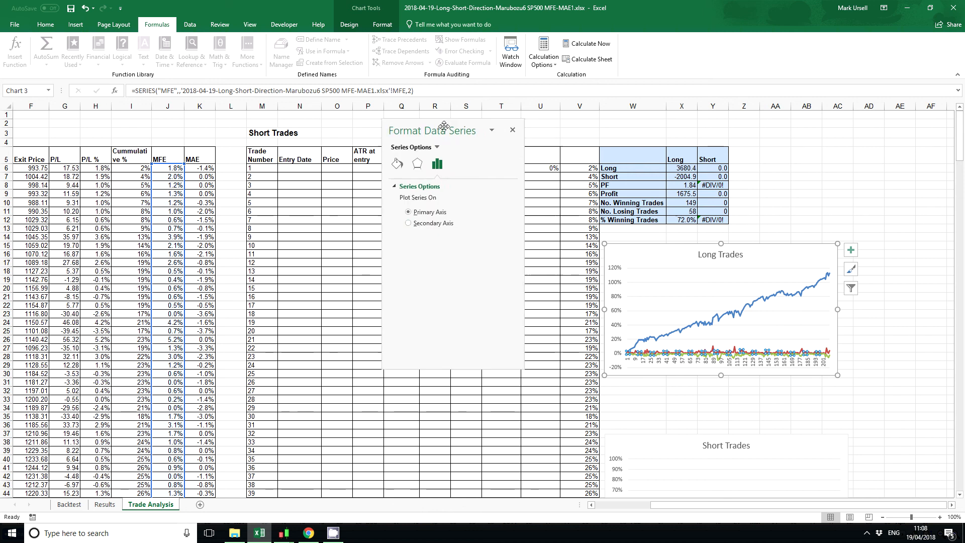
Step: Move the MFE series to the secondary axis and select the MAE series to do the same
left_click(409, 223)
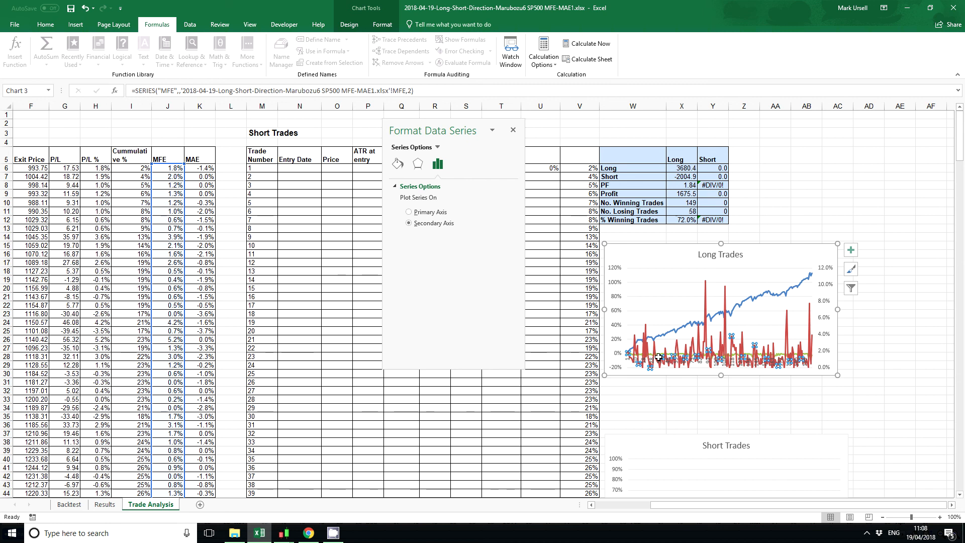
left_click(660, 357)
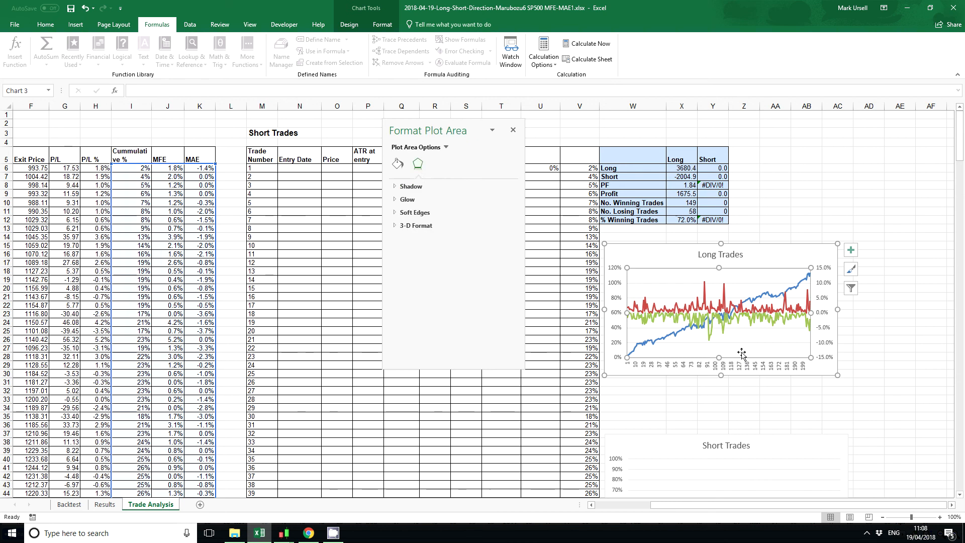
mouse_move(742, 359)
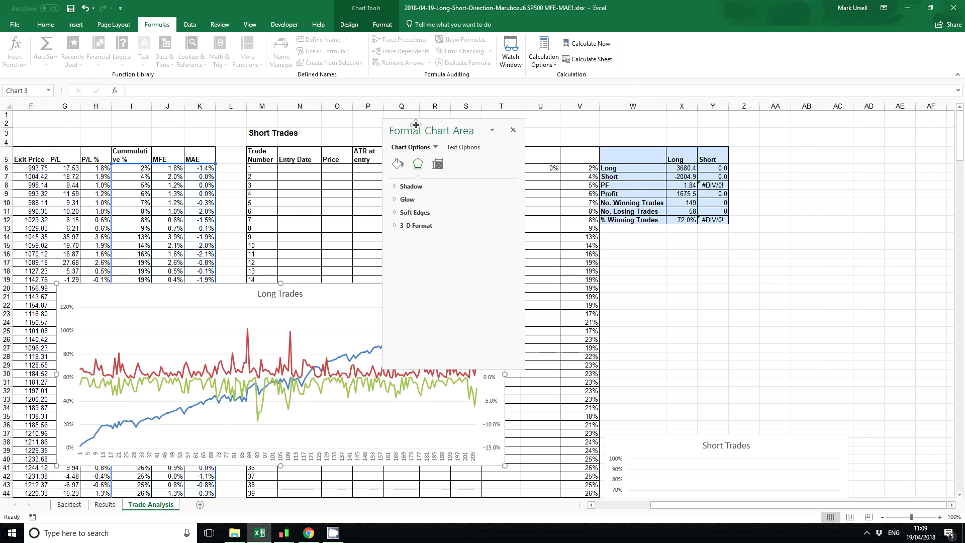
Step: Enlarge the Long Trades chart across the sheet and bring up Format Data Series for MFE
left_click_drag(431, 130, 841, 128)
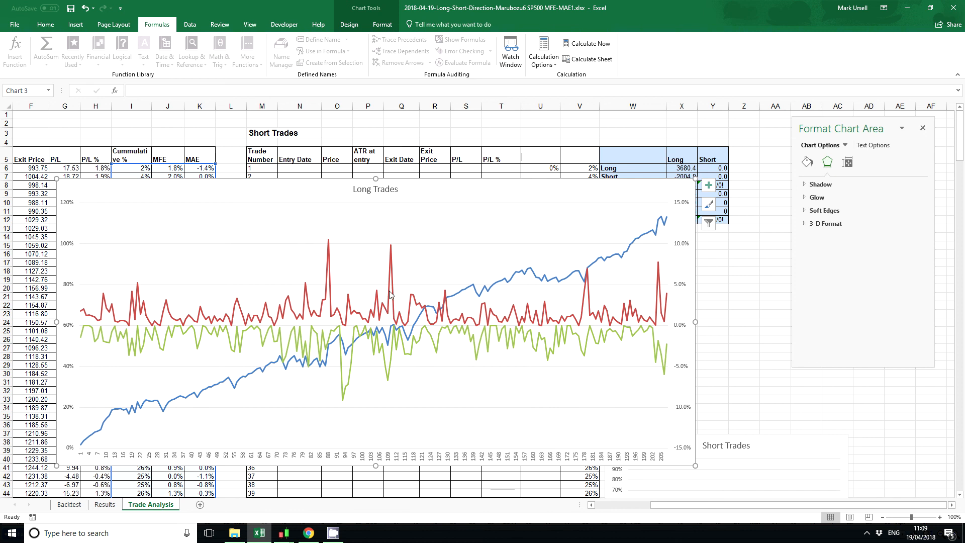
right_click(388, 297)
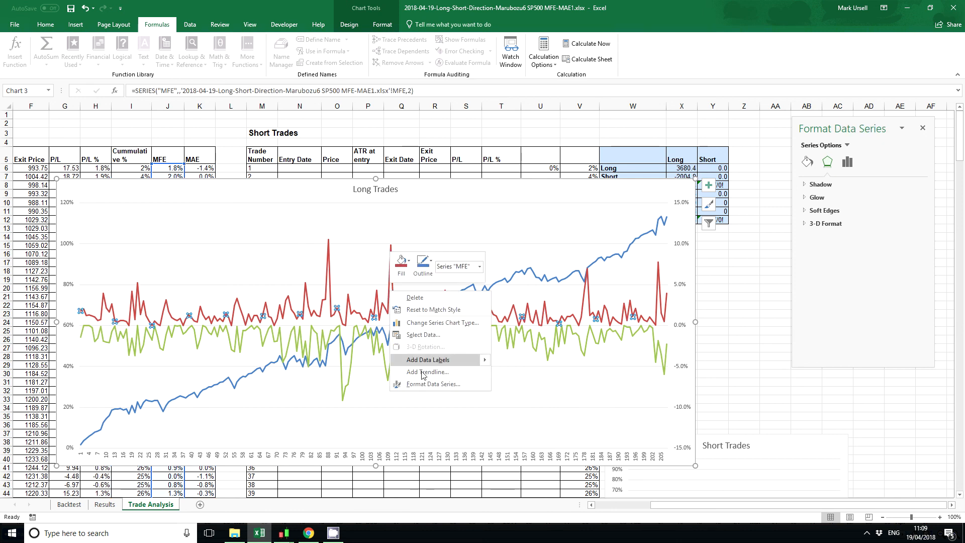
left_click(847, 162)
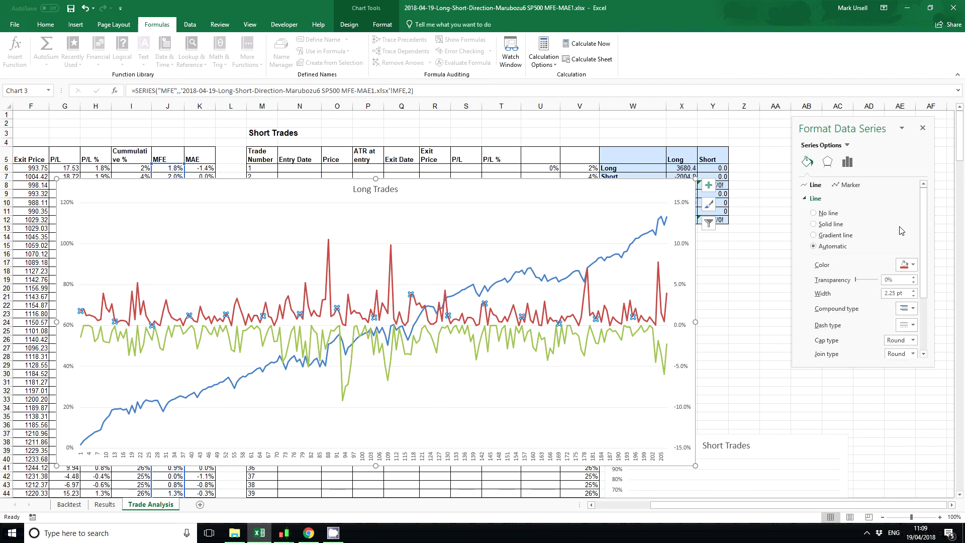
mouse_move(429, 292)
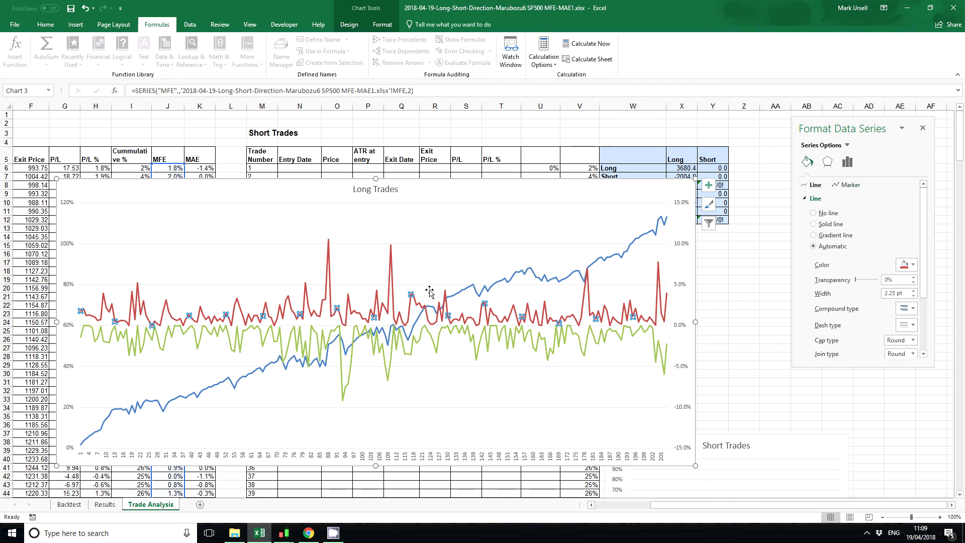
right_click(430, 291)
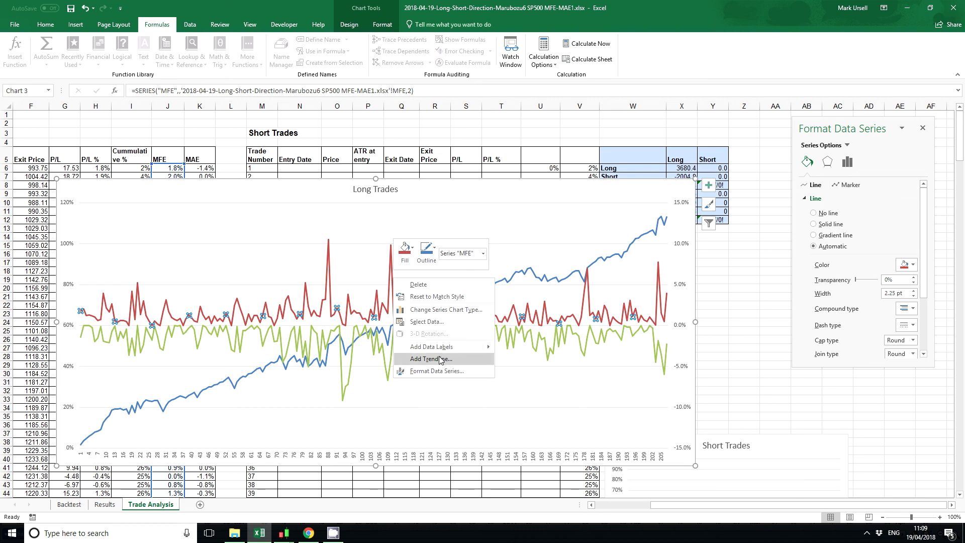
Step: Change the MFE and MAE series to Scatter on the secondary axis in the Combo chart type dialog
left_click(446, 309)
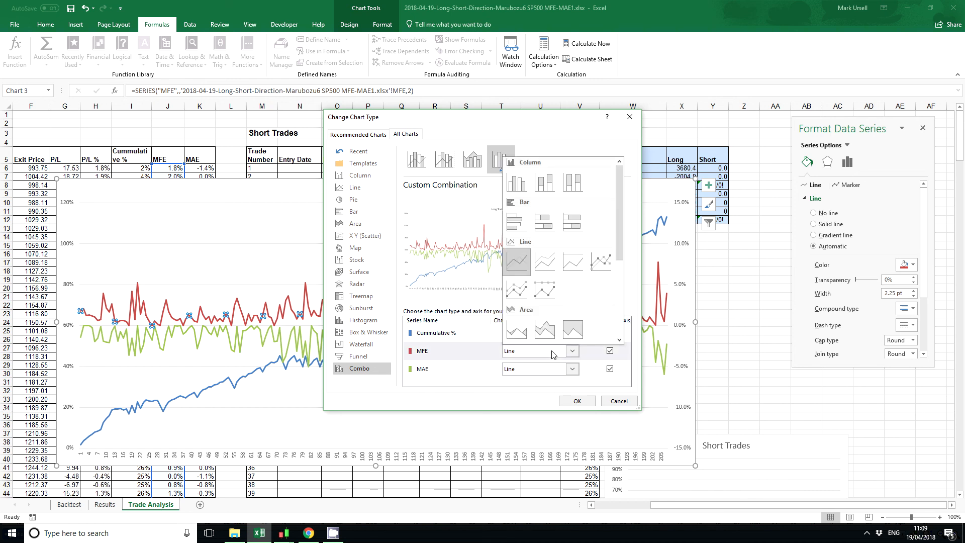
left_click(531, 351)
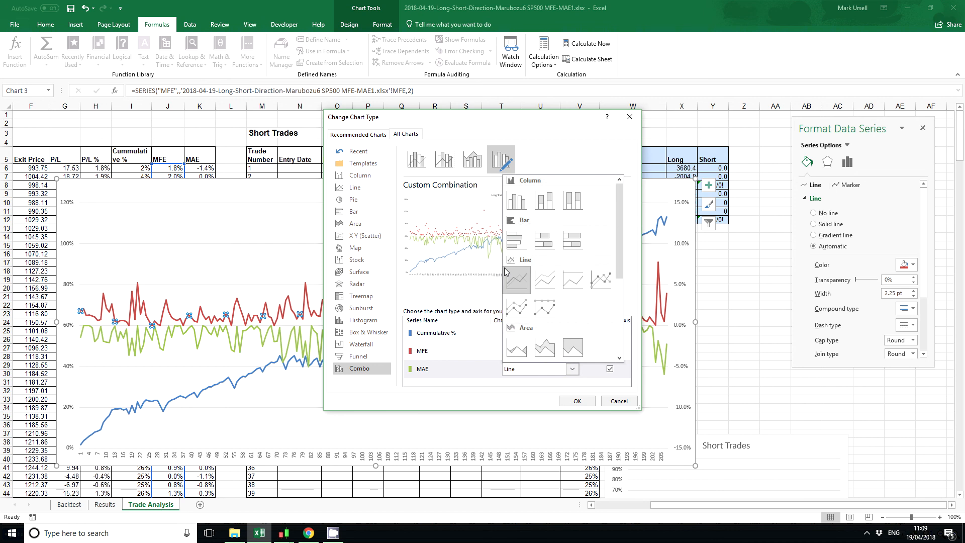
left_click(561, 369)
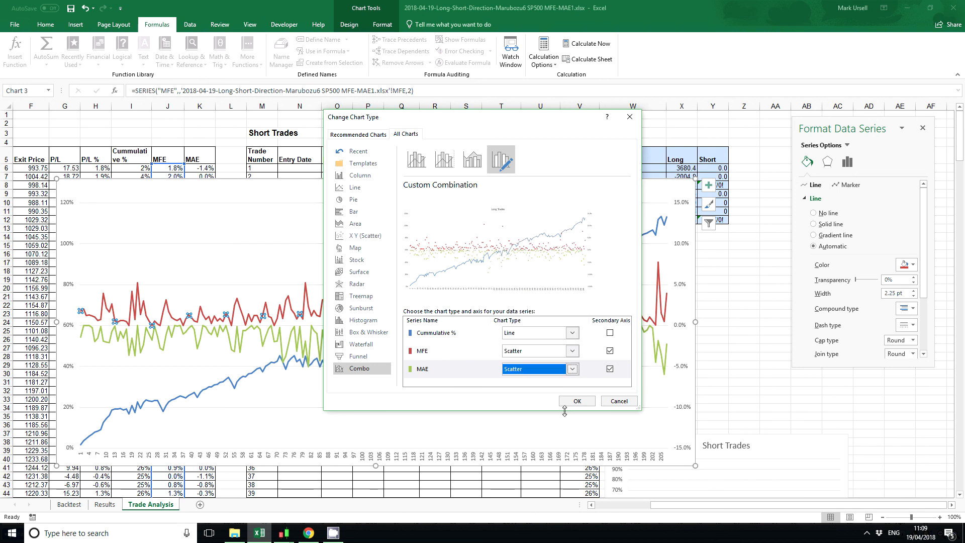
left_click(575, 401)
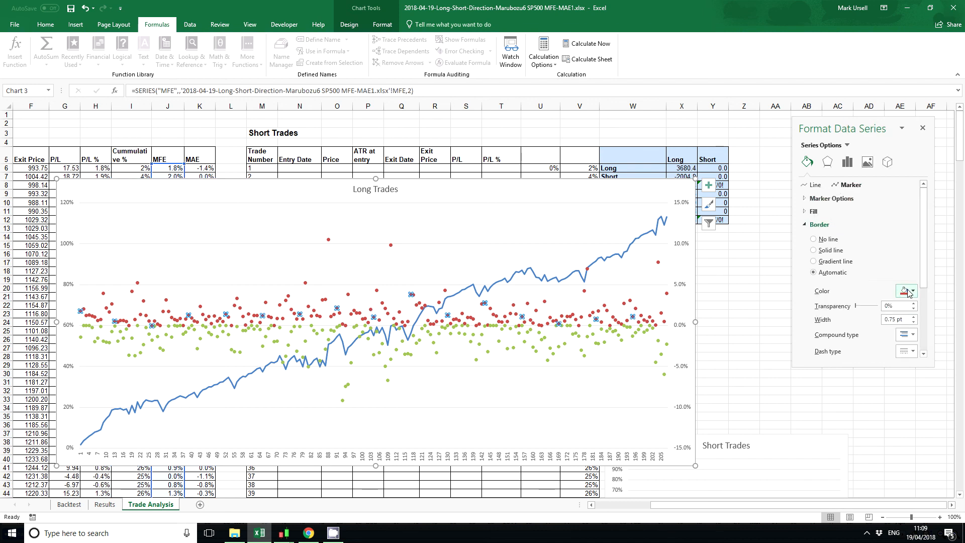
Step: Give the MAE markers a red solid fill and red border
left_click(813, 251)
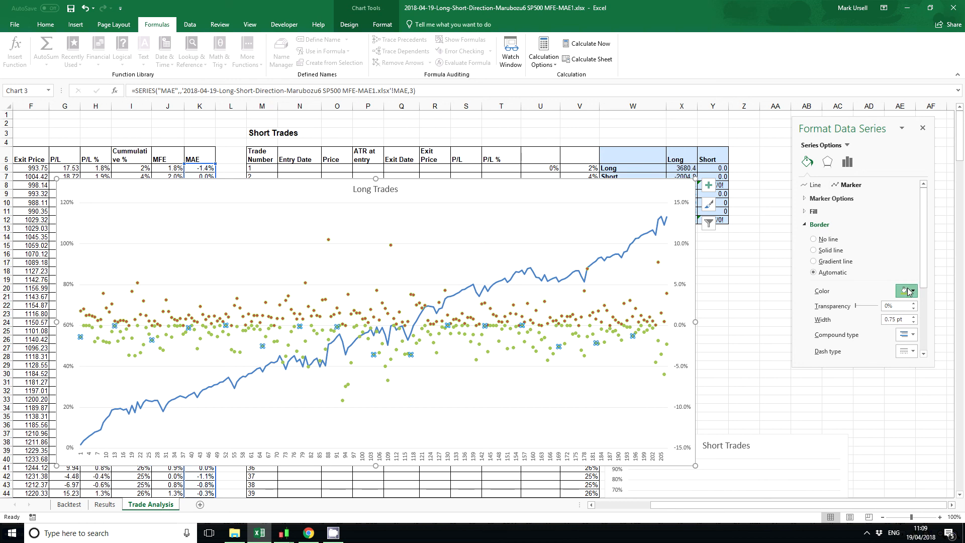
left_click(813, 250)
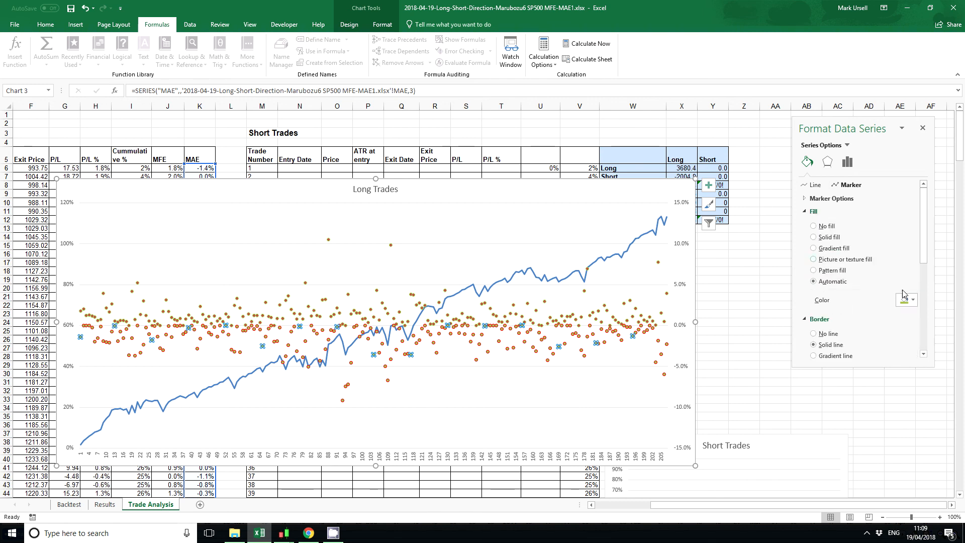
left_click(814, 237)
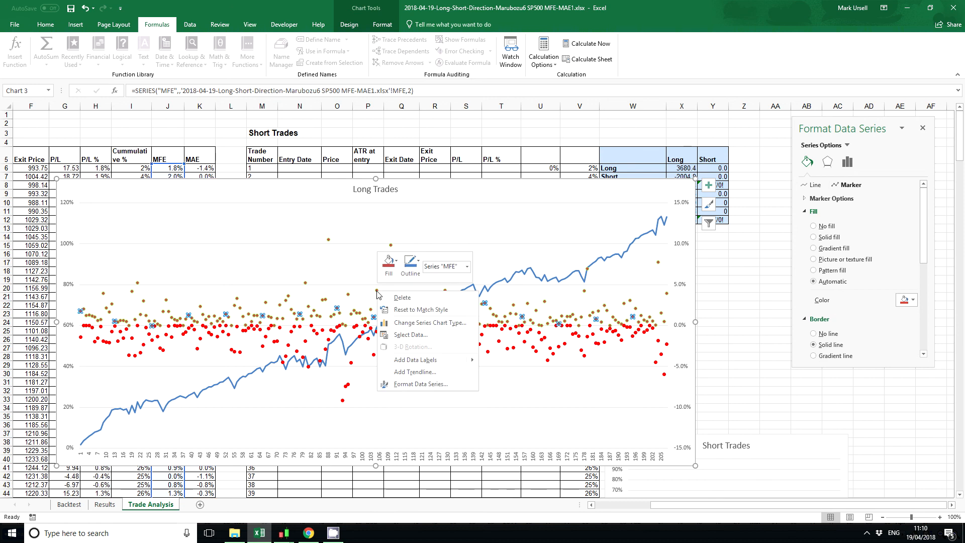
mouse_move(411, 334)
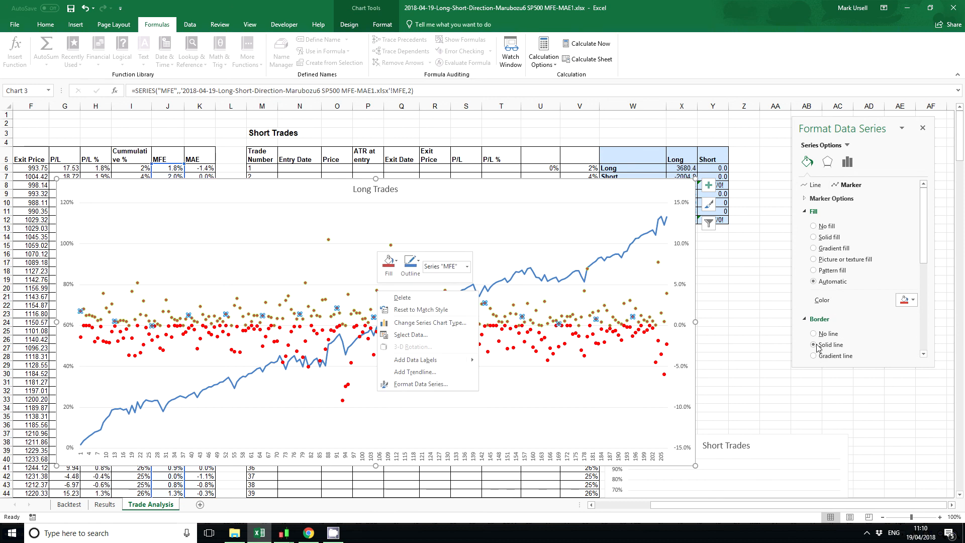
Step: Give the MFE markers a green solid fill
left_click(815, 237)
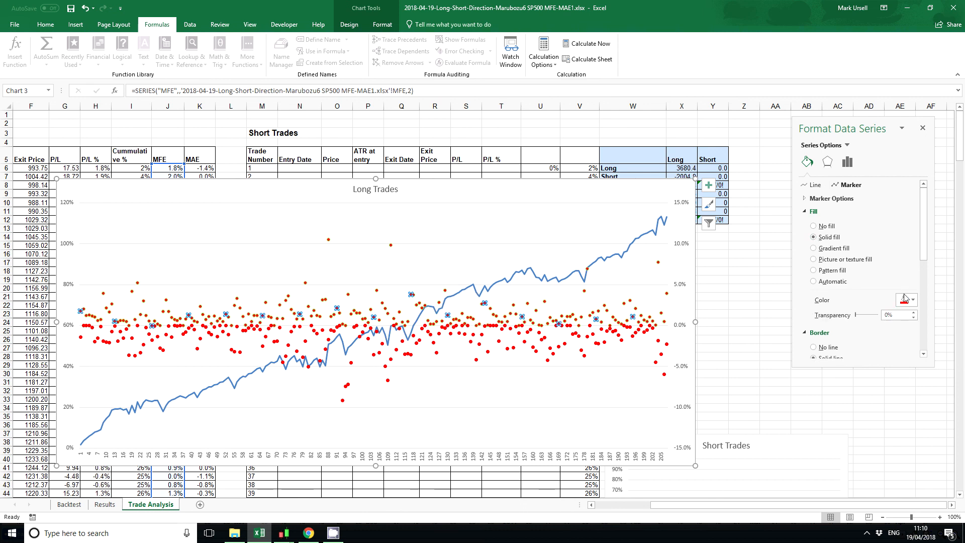
left_click(913, 299)
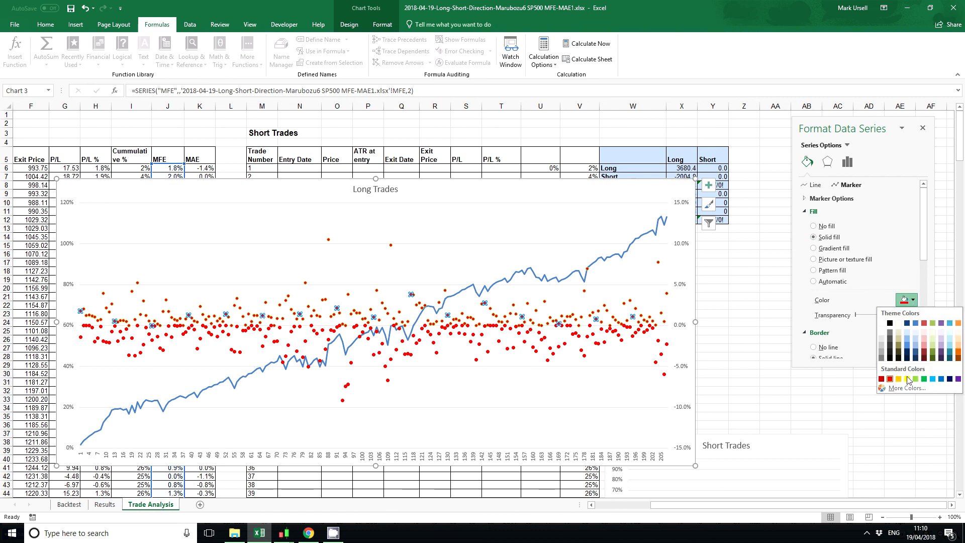
left_click(909, 380)
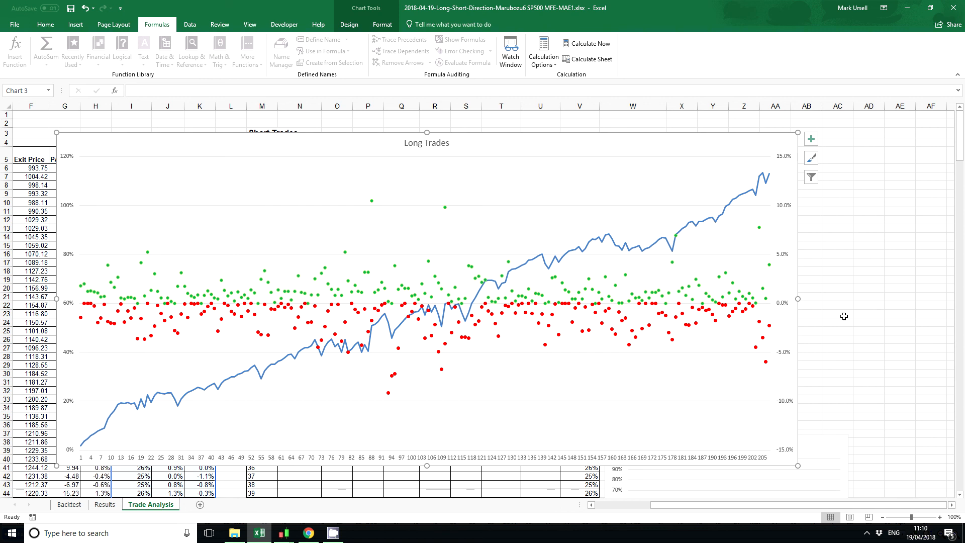
mouse_move(440, 185)
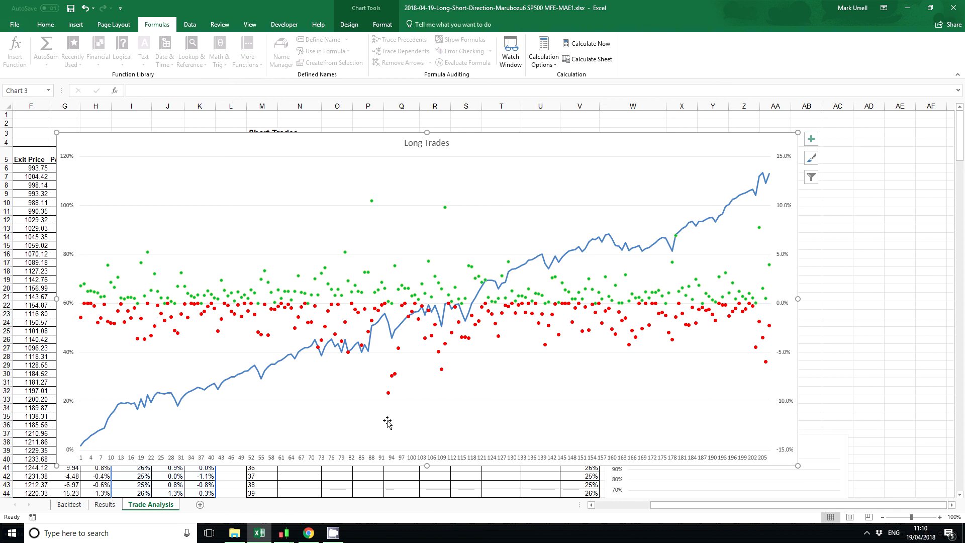
mouse_move(394, 342)
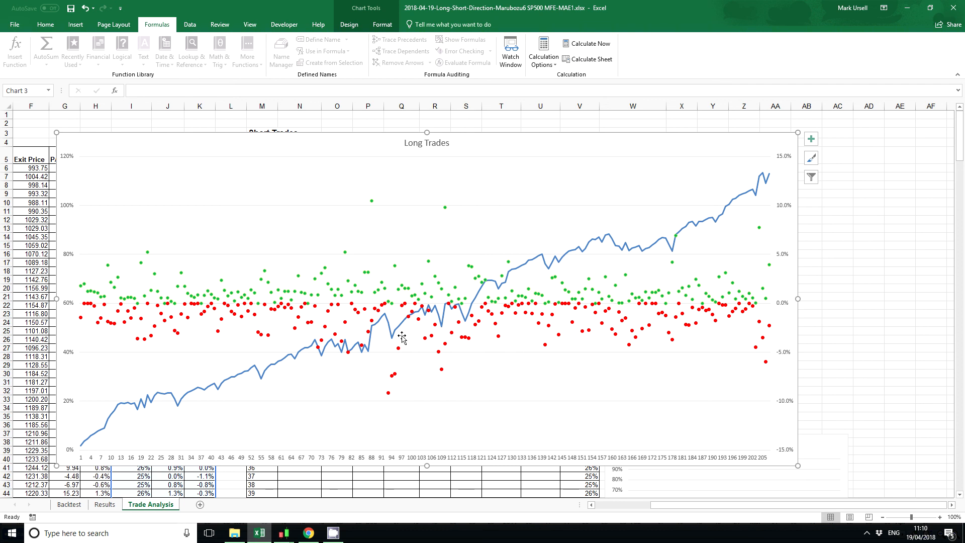
mouse_move(462, 251)
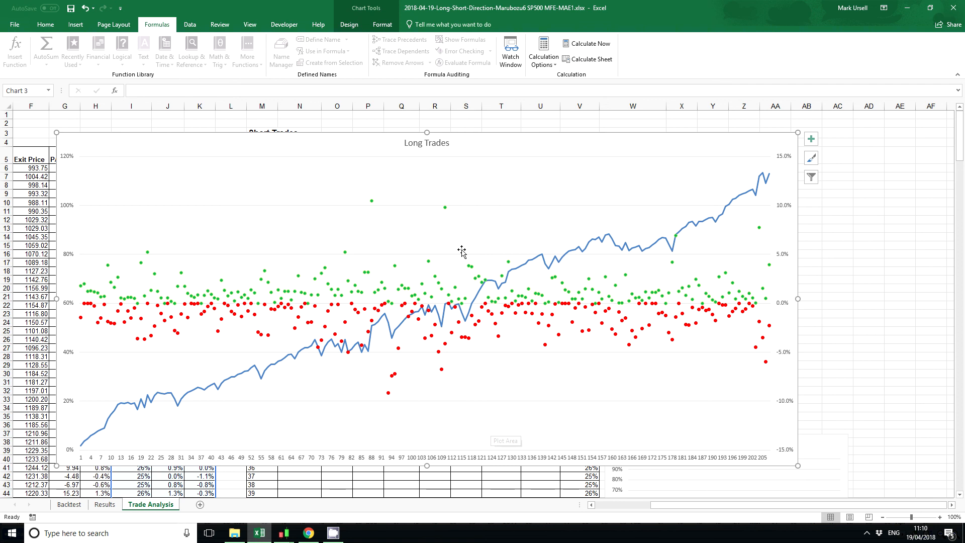
mouse_move(374, 203)
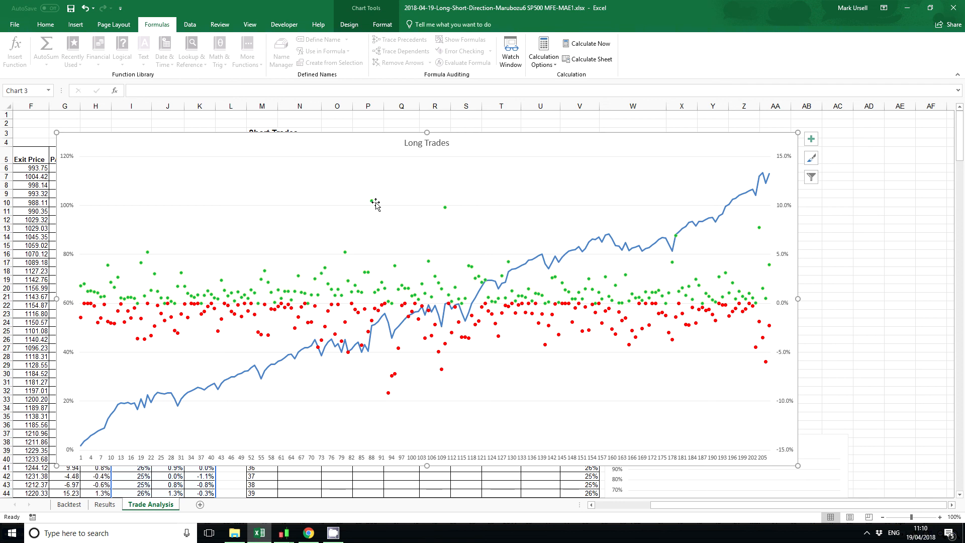
mouse_move(387, 179)
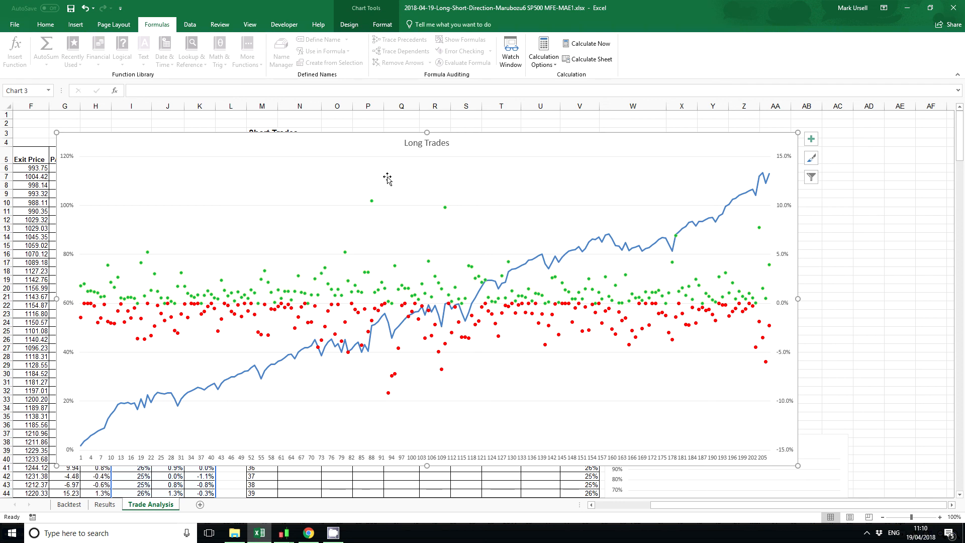
mouse_move(458, 205)
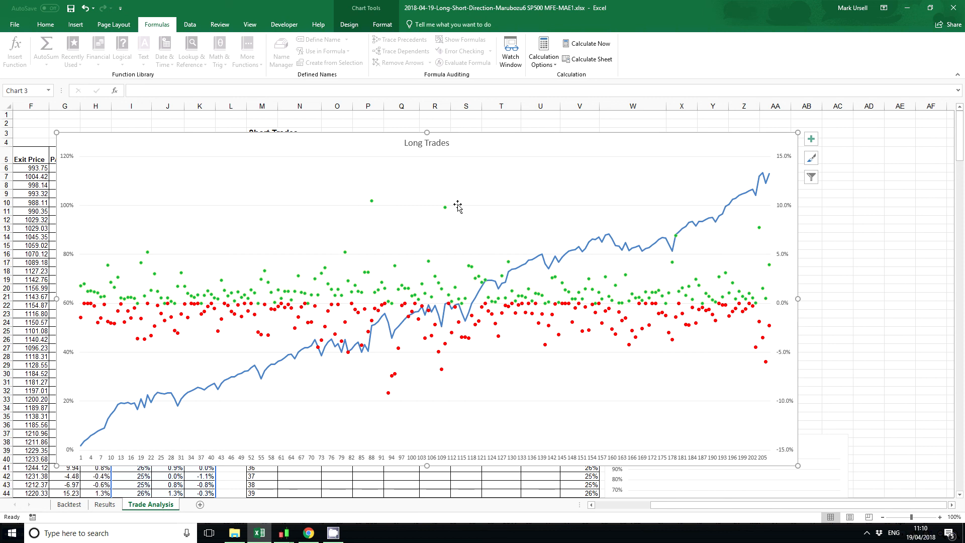
mouse_move(350, 344)
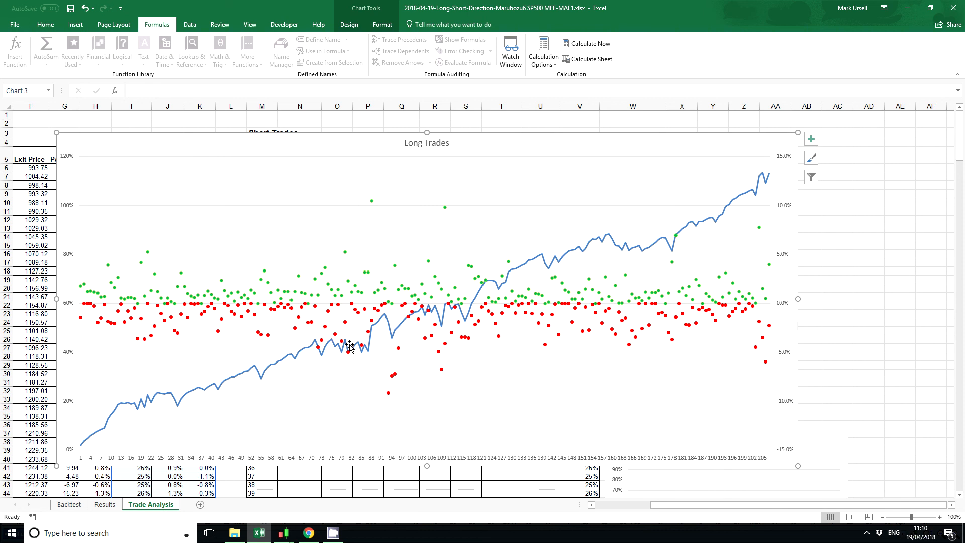
mouse_move(366, 303)
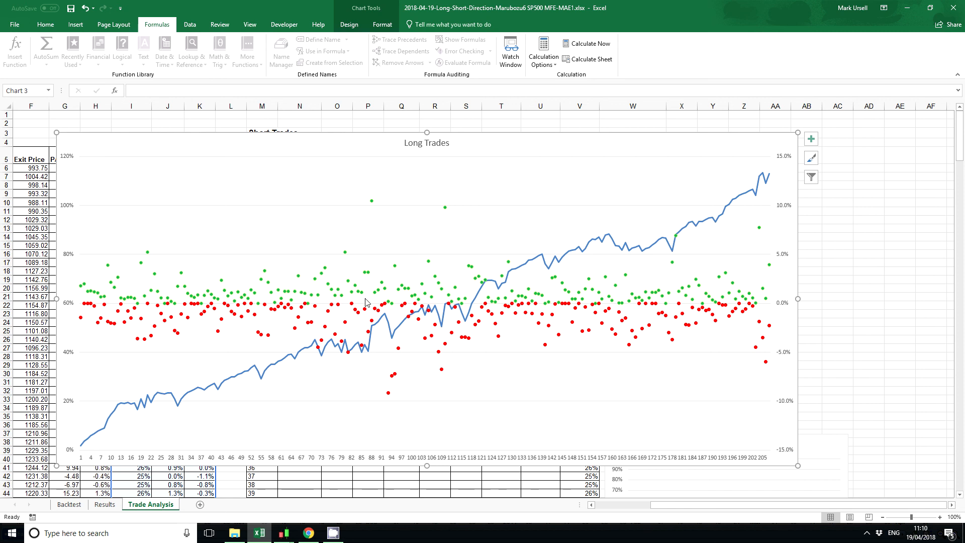
mouse_move(426, 385)
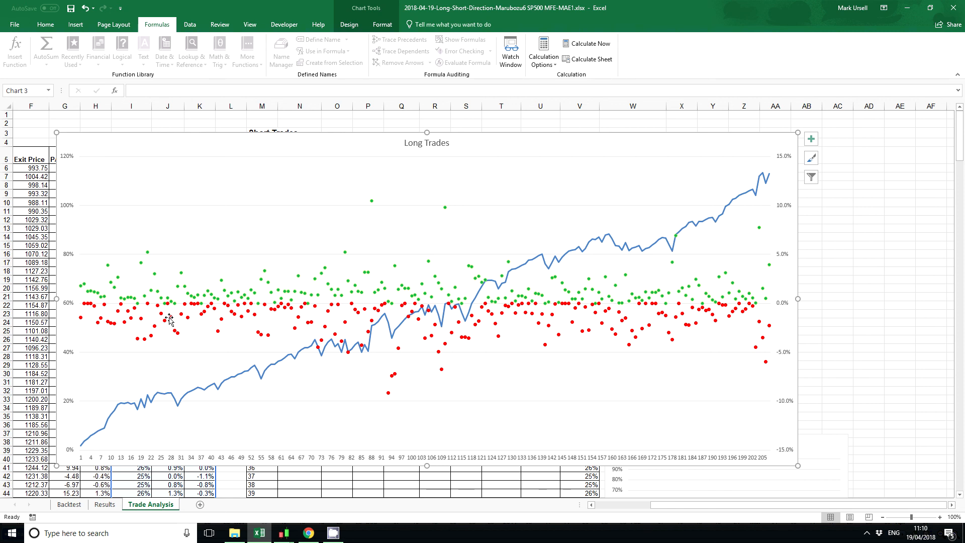
mouse_move(101, 308)
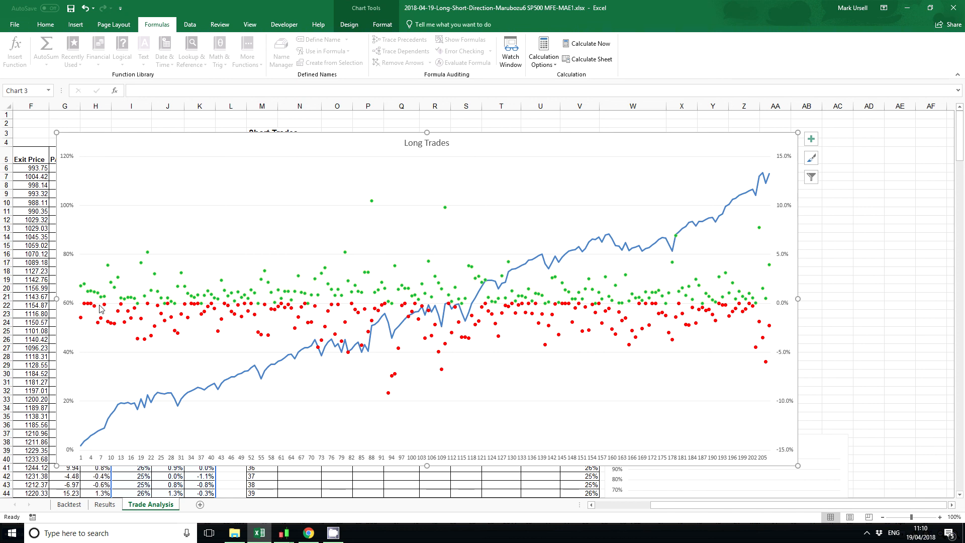
mouse_move(747, 311)
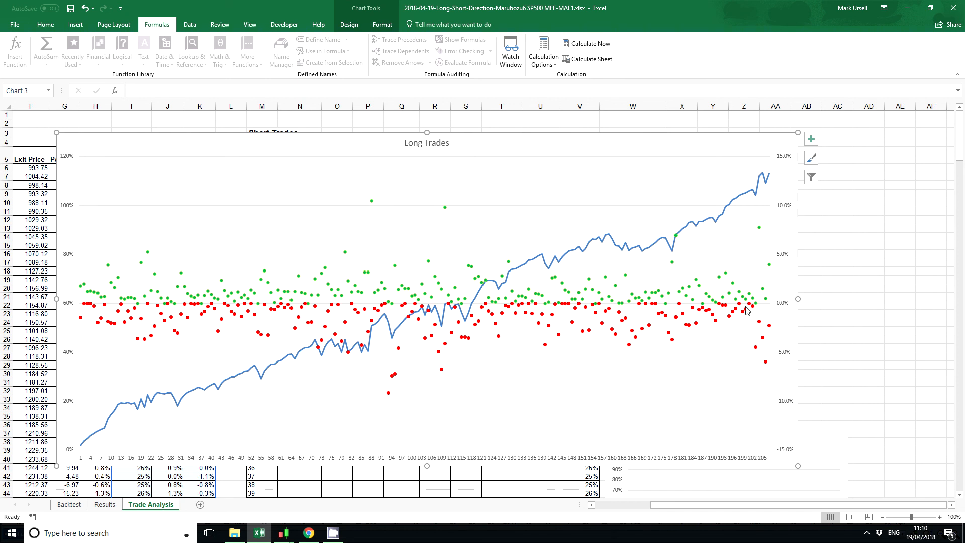
mouse_move(670, 363)
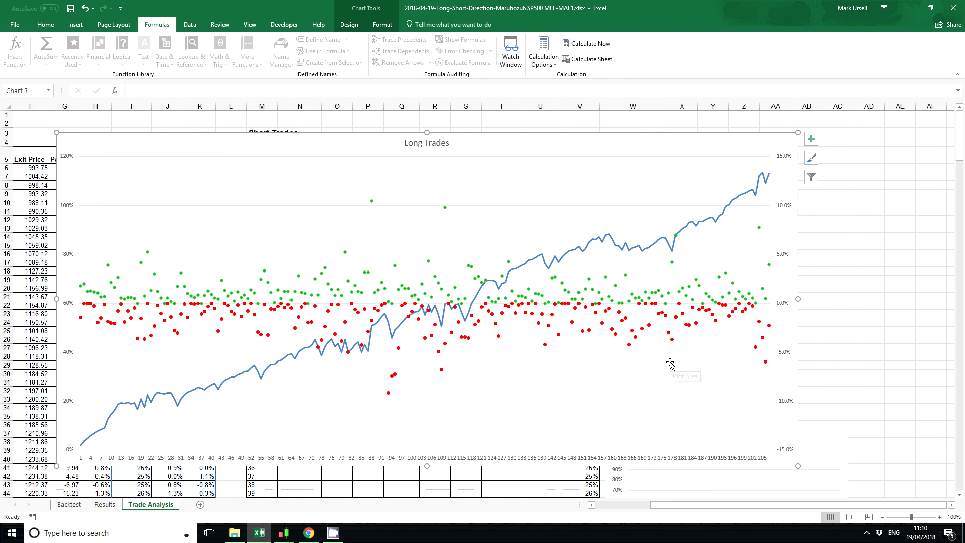
mouse_move(671, 364)
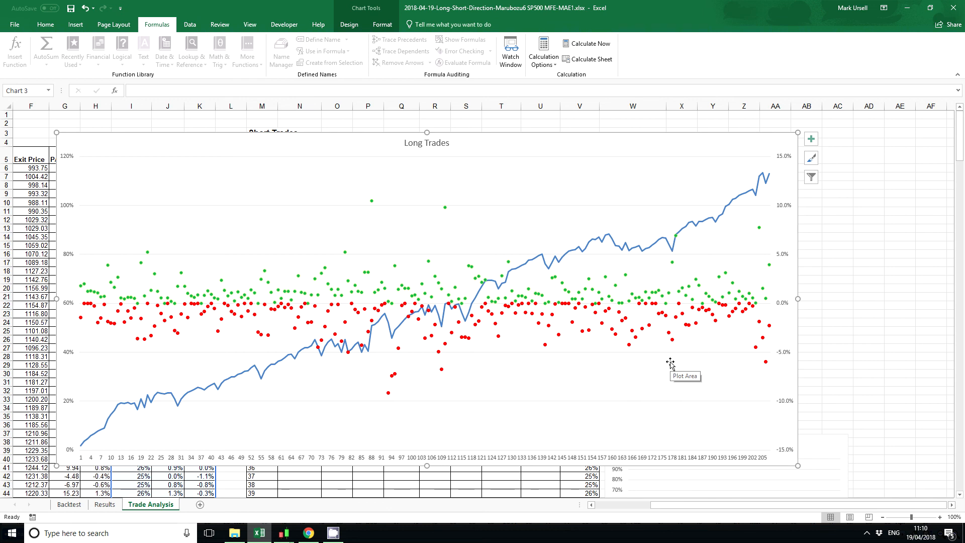